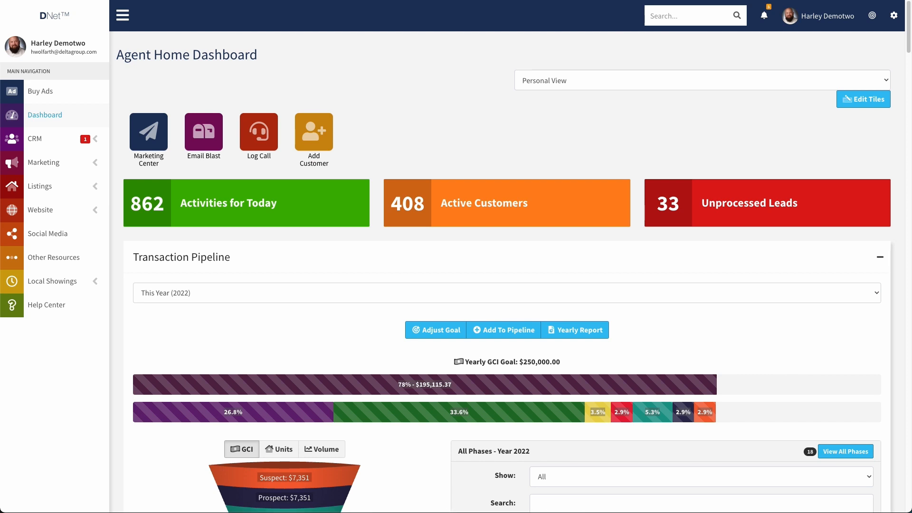
mouse_move(430, 270)
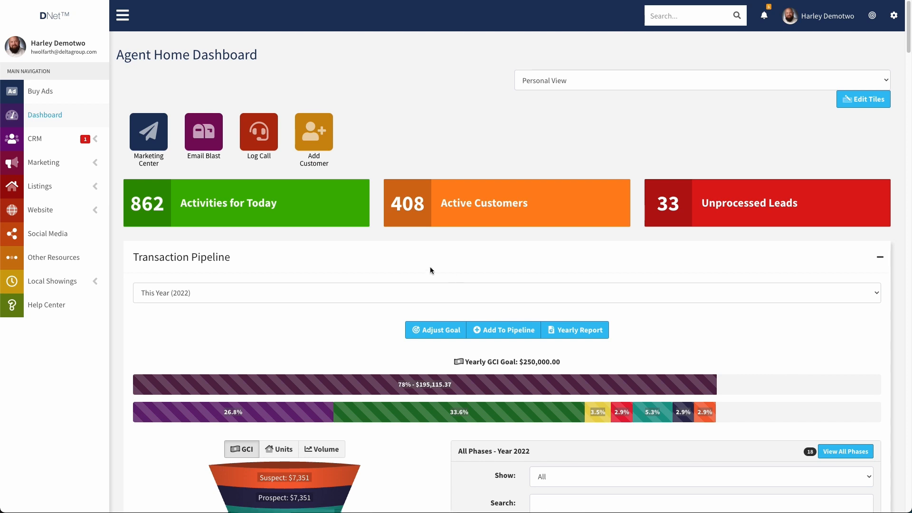
mouse_move(421, 263)
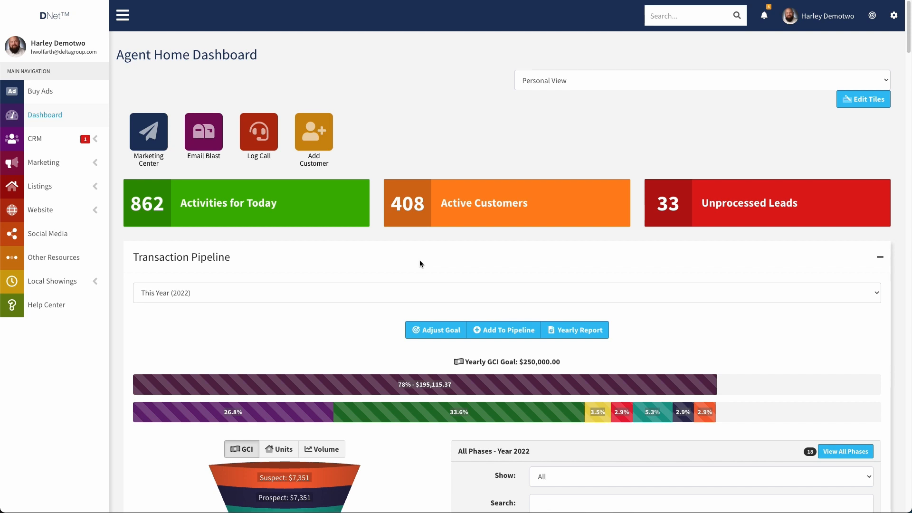
mouse_move(689, 112)
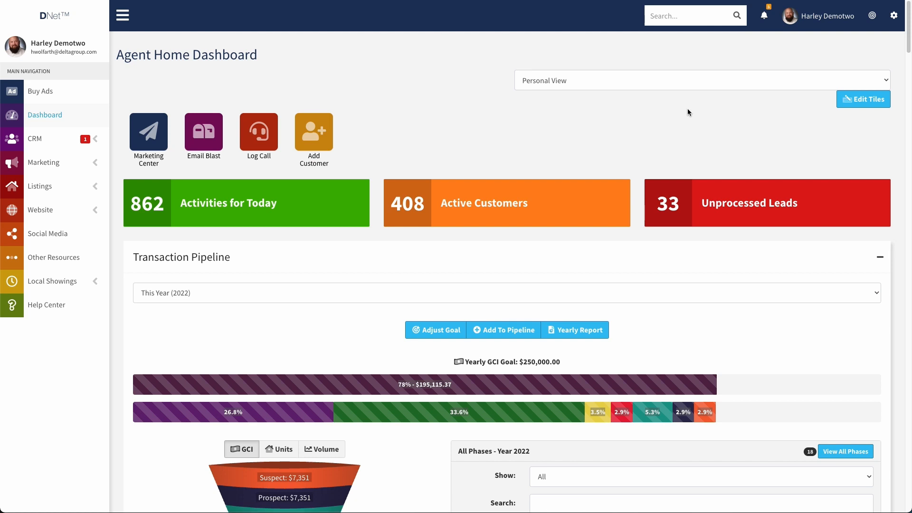
mouse_move(765, 59)
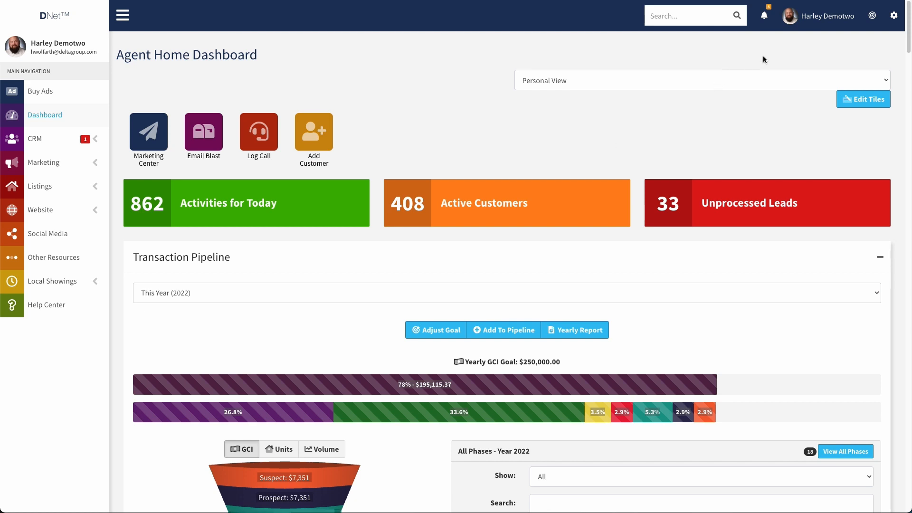
mouse_move(712, 62)
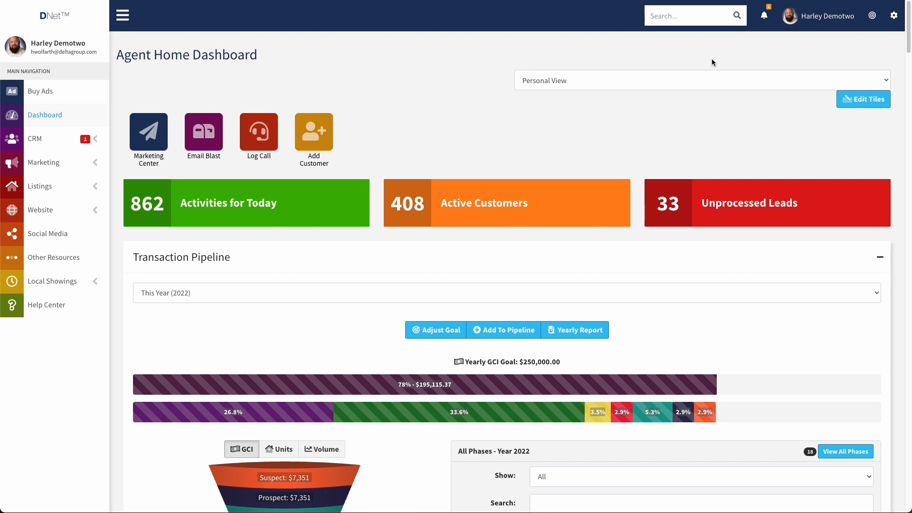
mouse_move(717, 61)
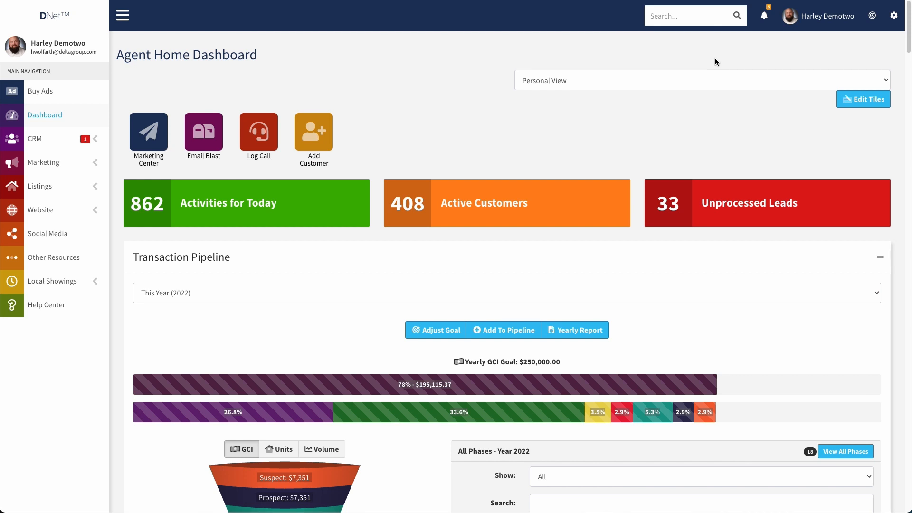
mouse_move(517, 103)
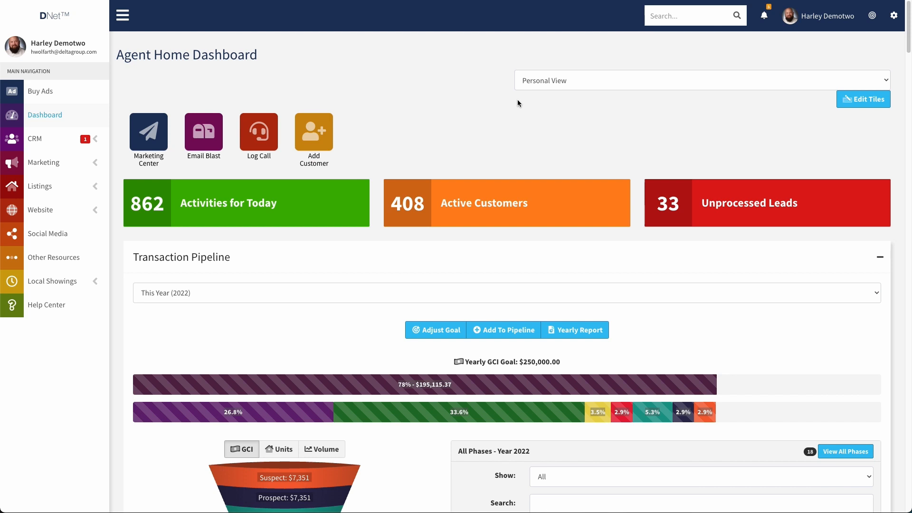
mouse_move(712, 50)
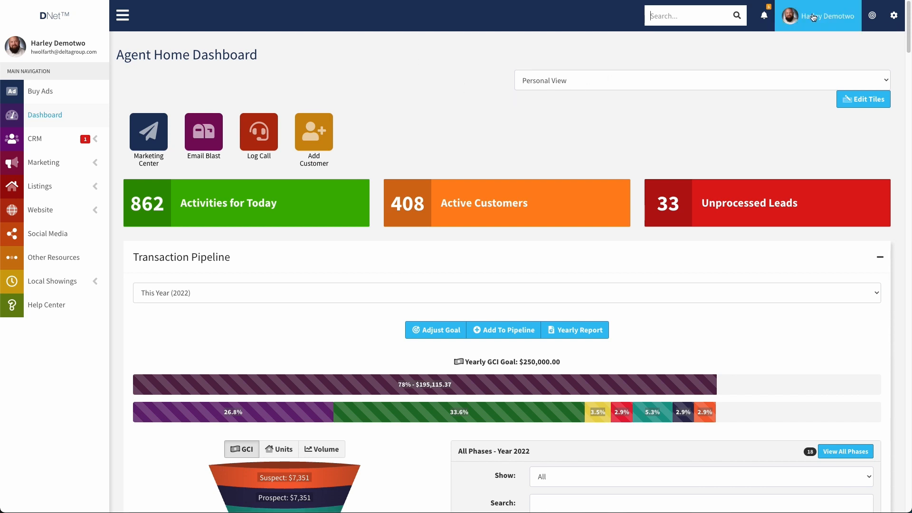
- Go to Edit Your Website and begin searching sections with 'so'
click(820, 16)
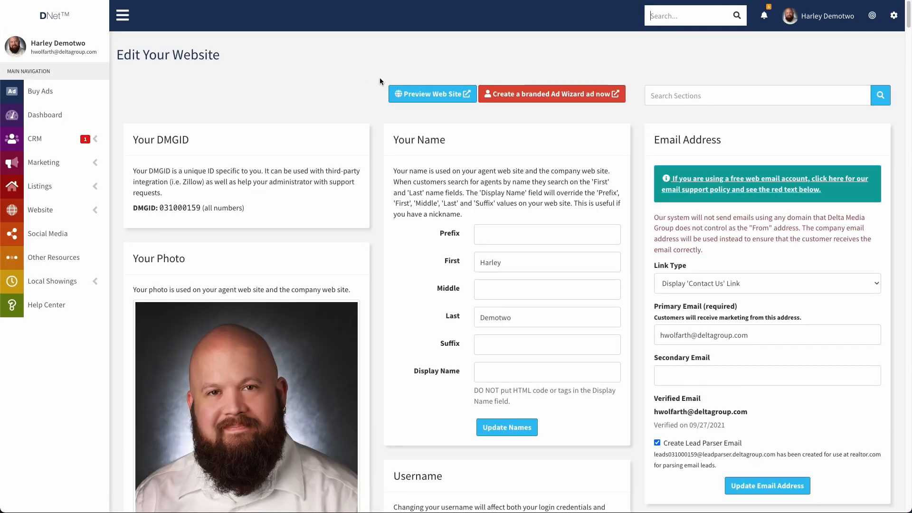
click(756, 95)
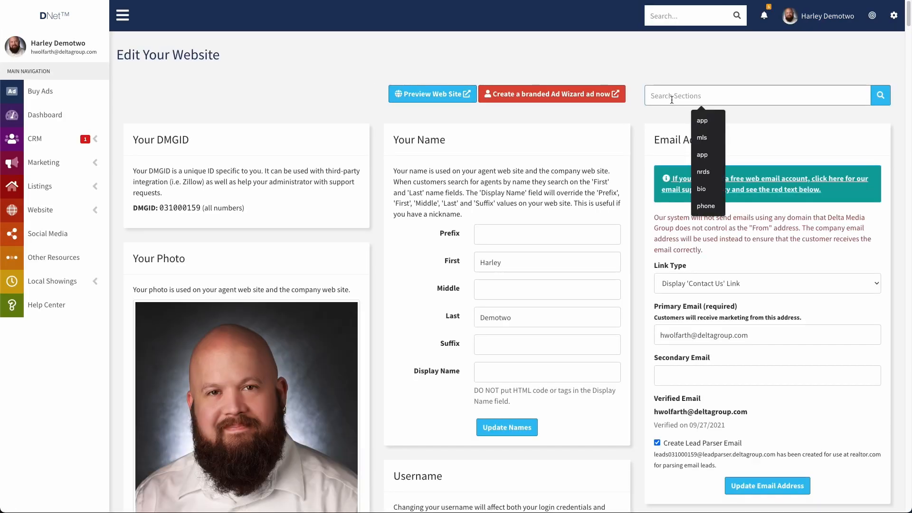
text(social)
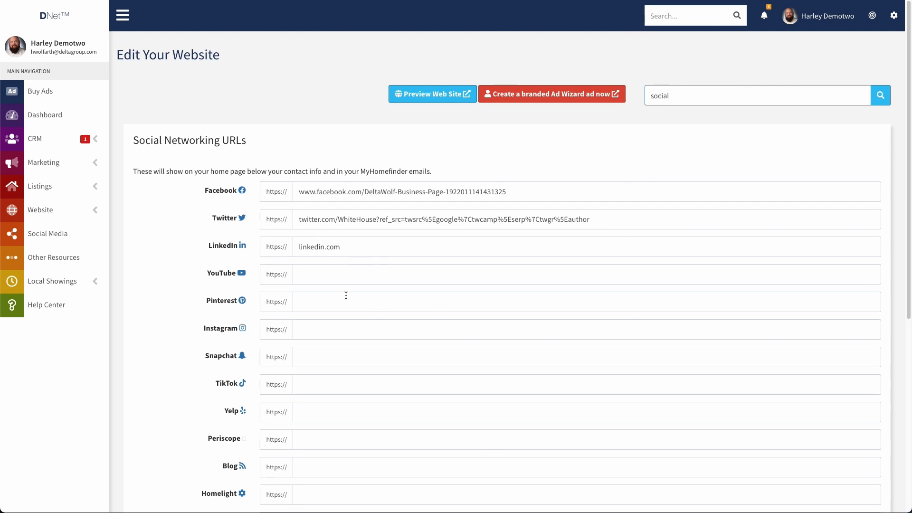
mouse_move(511, 187)
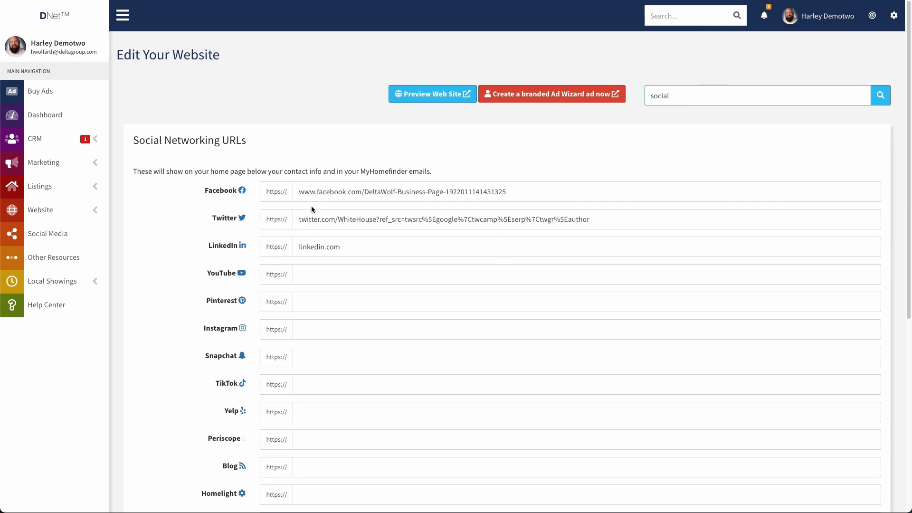
mouse_move(343, 226)
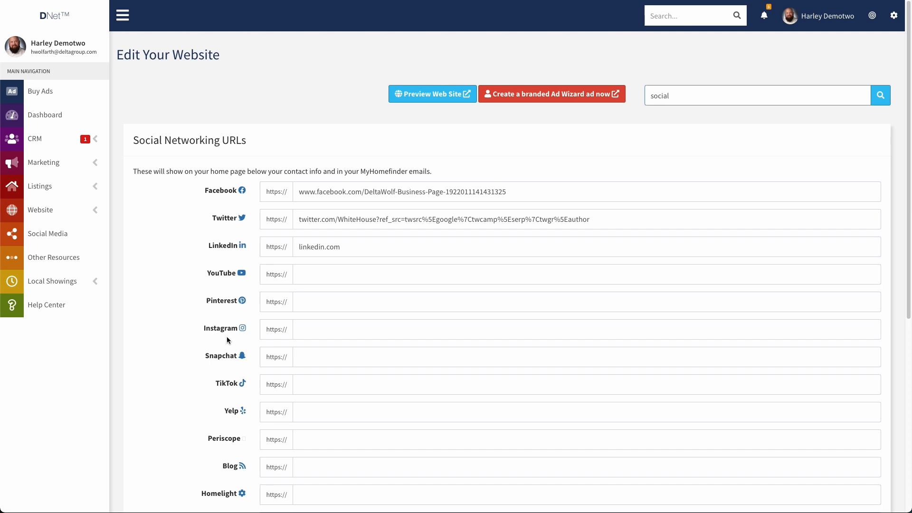
mouse_move(166, 386)
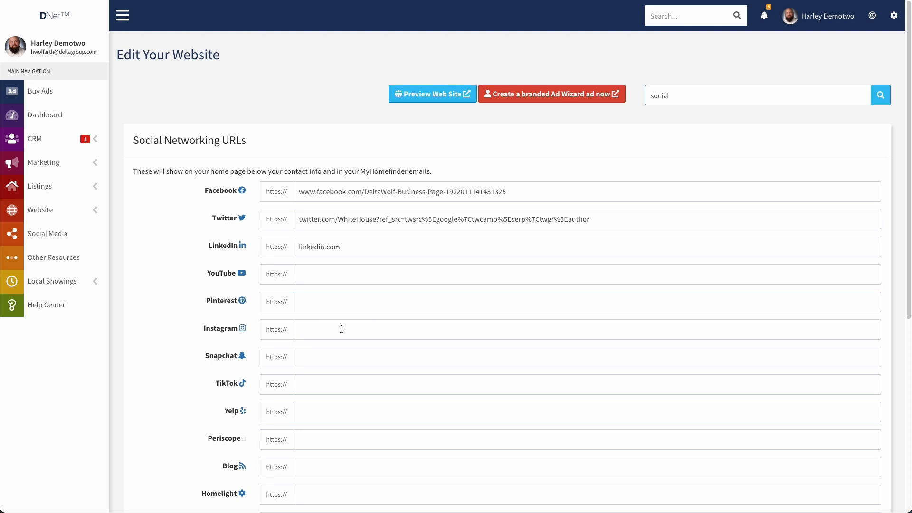
mouse_move(302, 232)
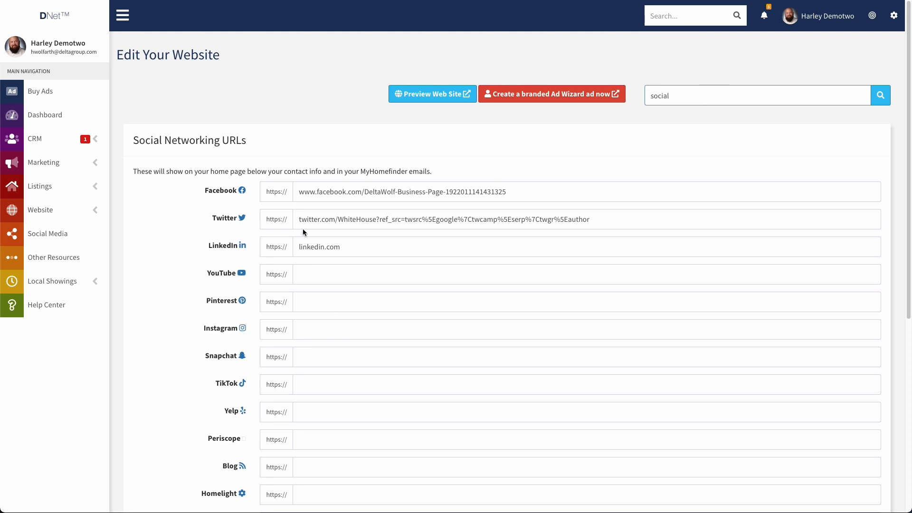
mouse_move(374, 209)
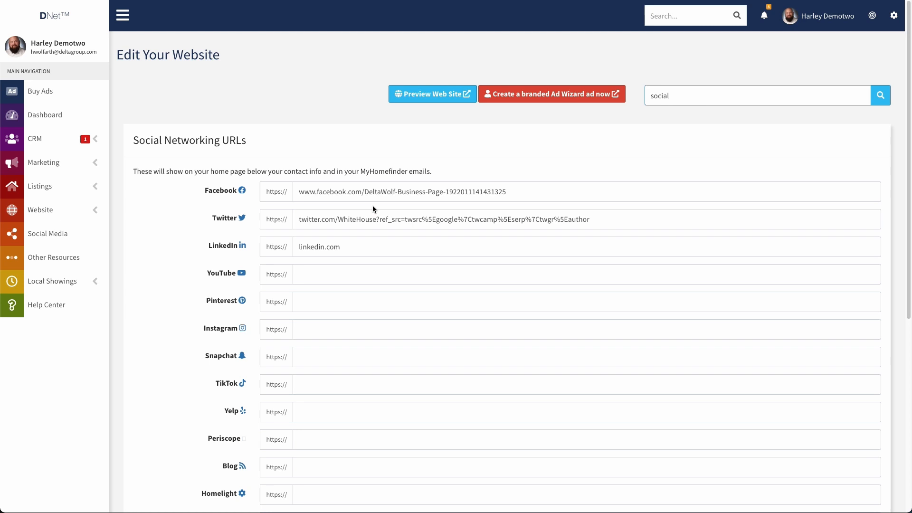
mouse_move(338, 216)
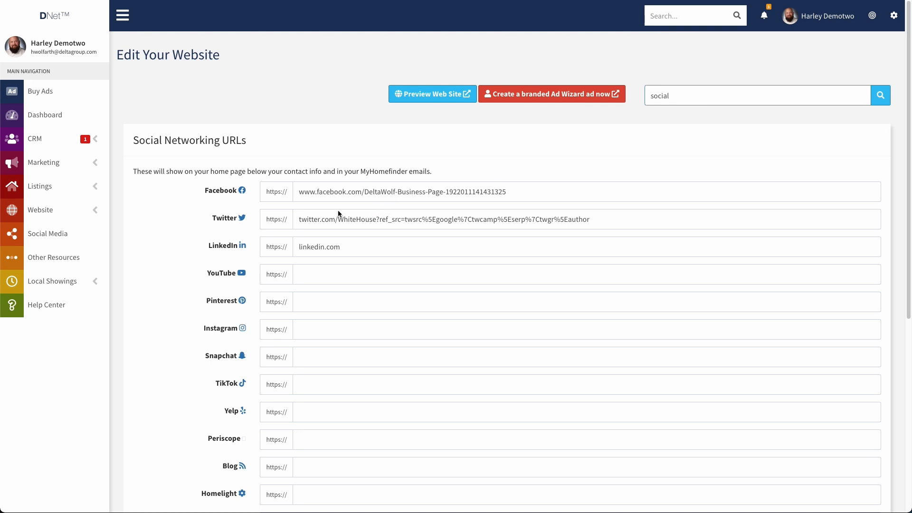
- Scroll down the Social Networking URLs section to review the saved Facebook and Twitter links
scroll(down, 3)
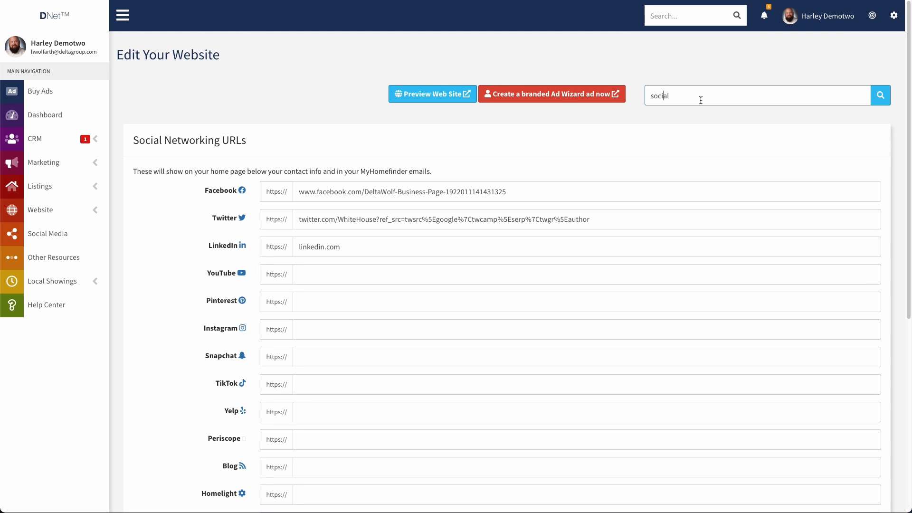
- Search sections for 'bio' to reach the Home Page / Agent Bio paragraph editor
double_click(661, 95)
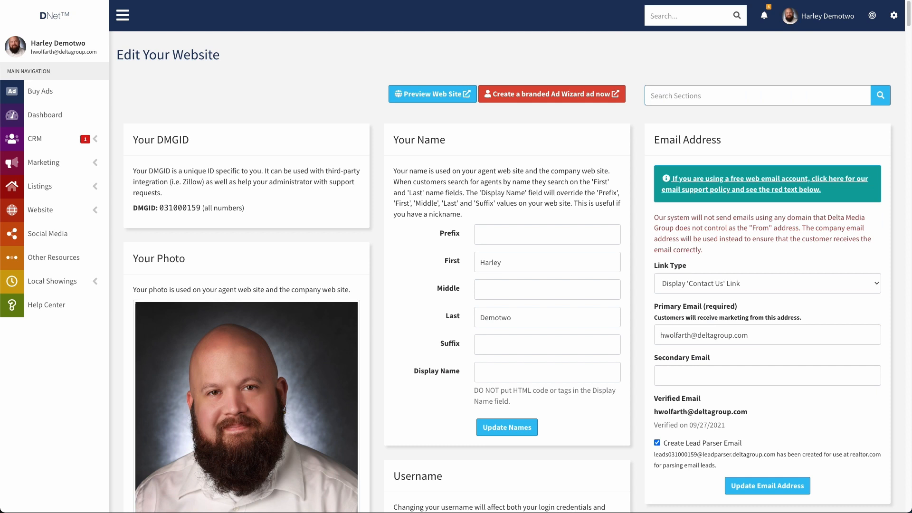
text(bio)
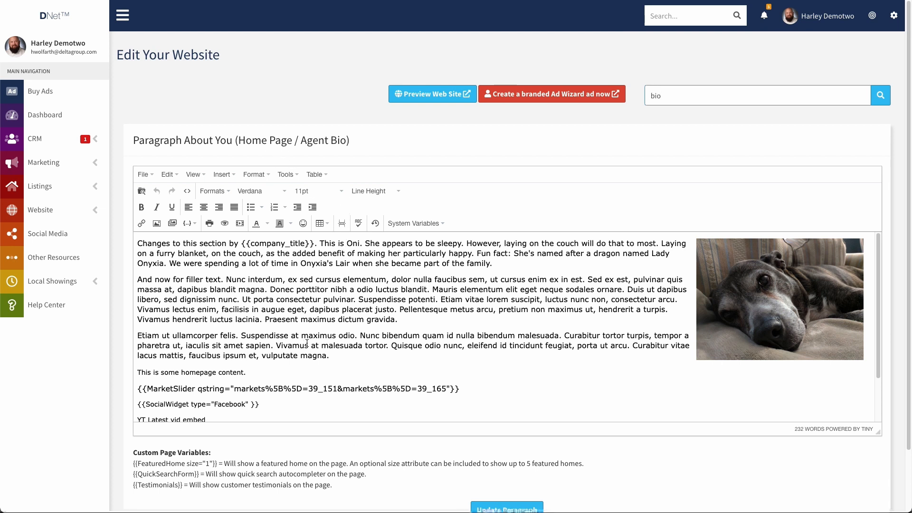
mouse_move(262, 405)
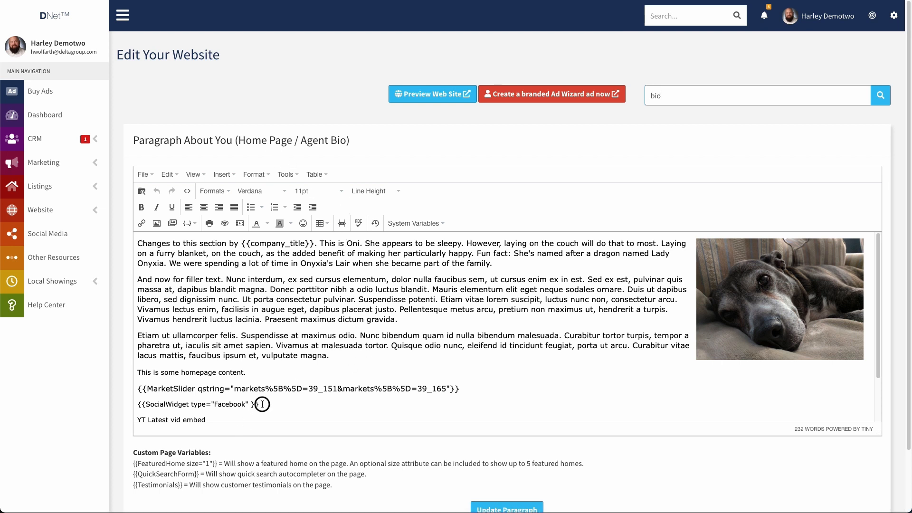
- Select the old homepage content and widget shortcode lines below the bio for removal
double_click(196, 405)
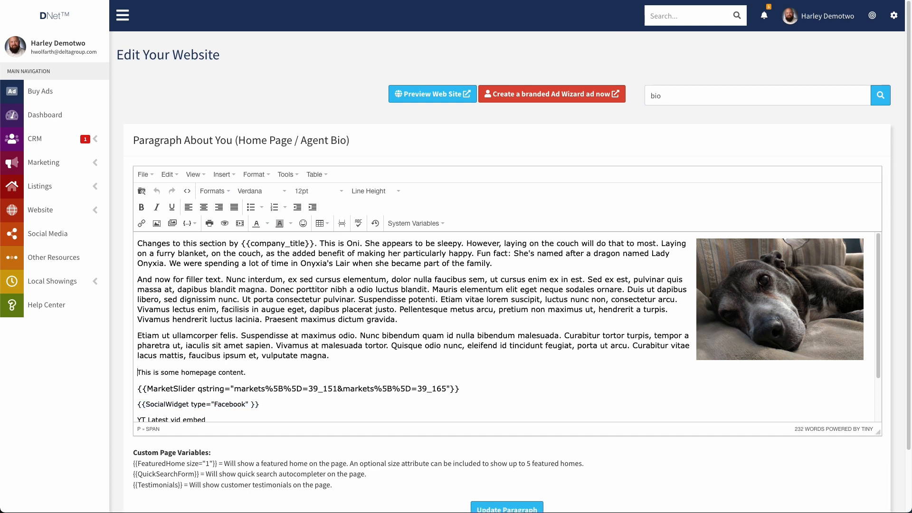
click(41, 210)
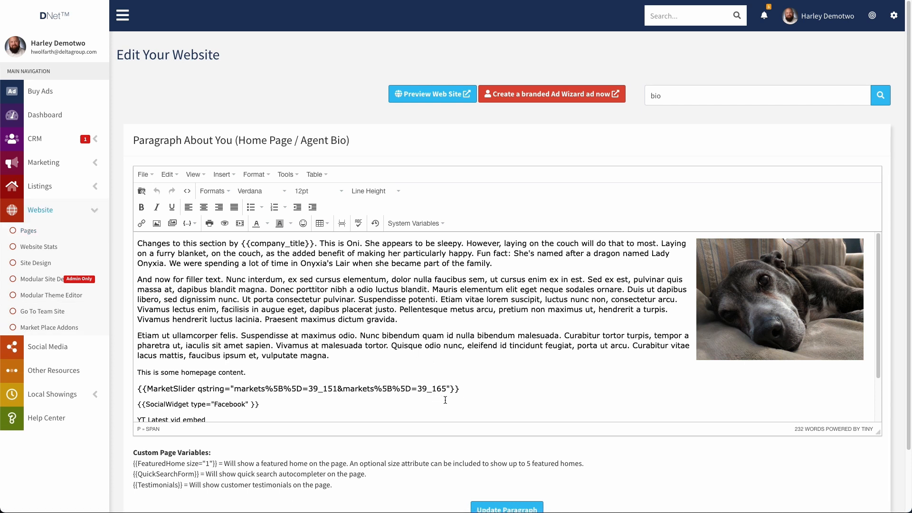
drag(135, 372, 268, 389)
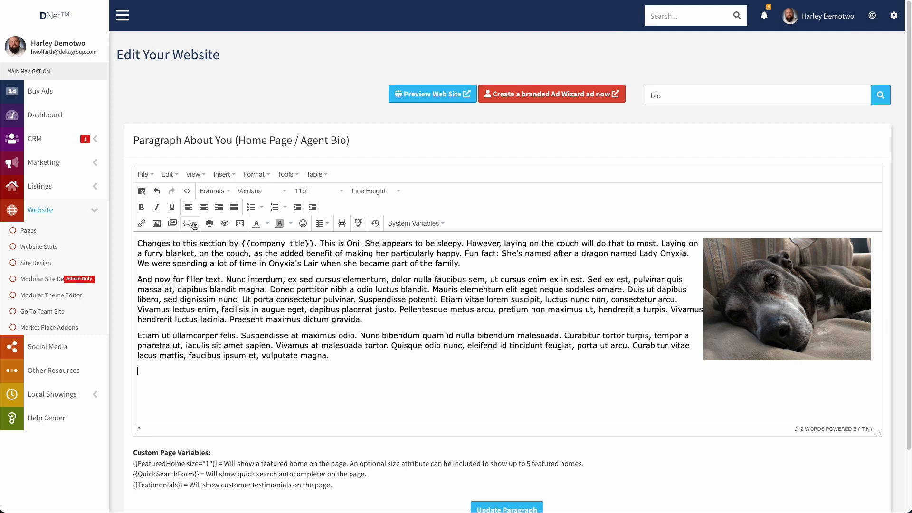
- Choose Social Media Widget from the editor's insertable widgets list
click(187, 224)
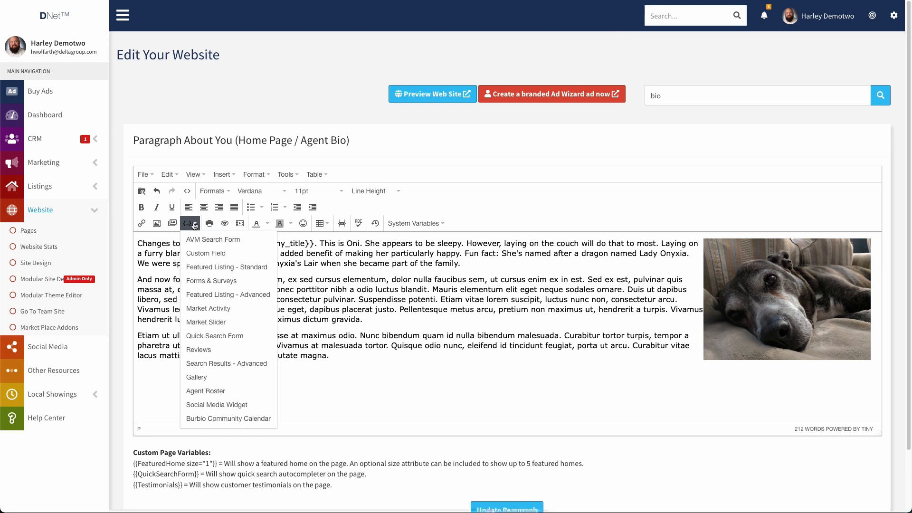
mouse_move(222, 404)
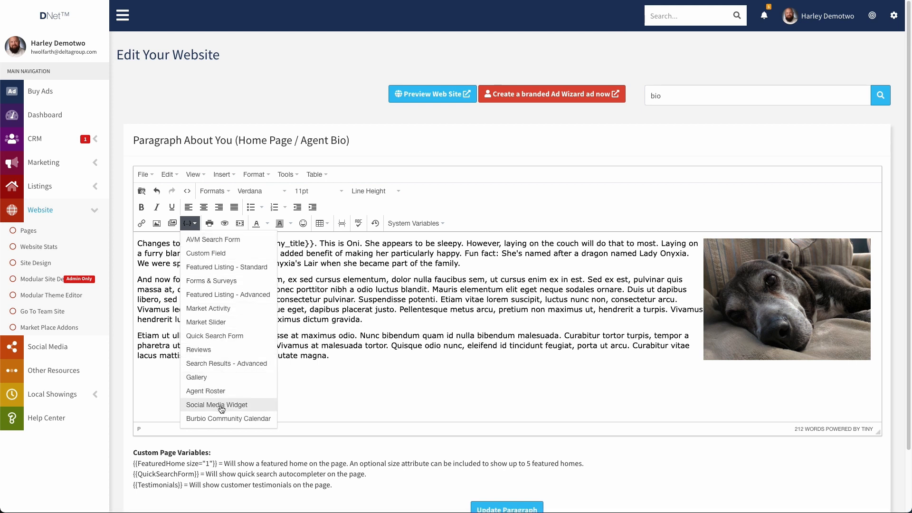
click(217, 405)
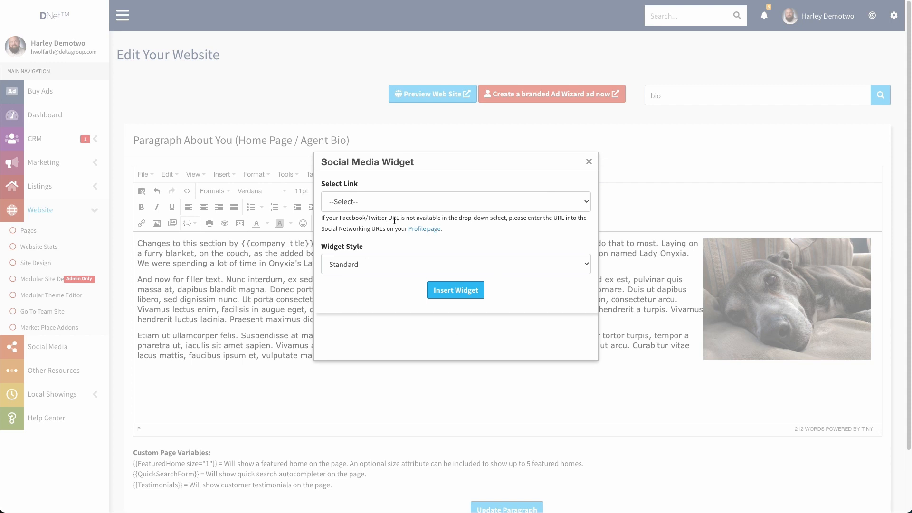
mouse_move(371, 202)
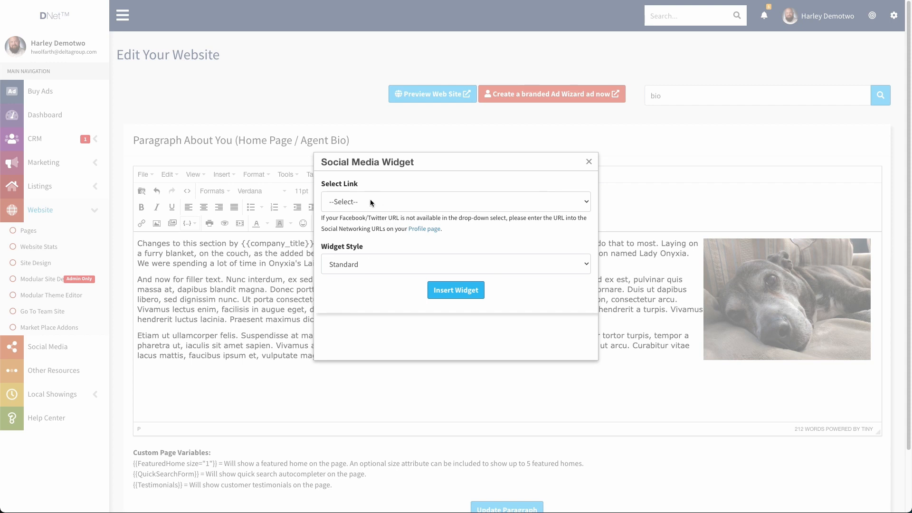
- Insert a Standard Facebook widget shortcode at the end of the bio
click(455, 201)
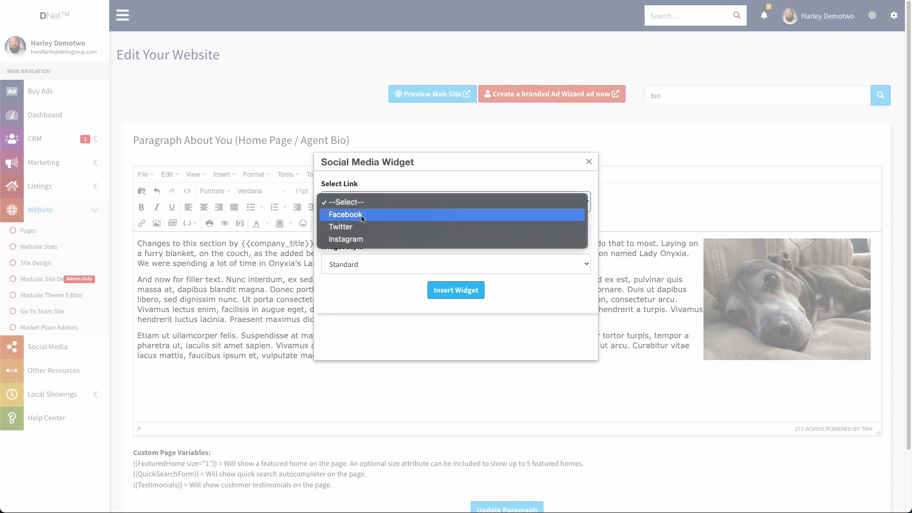
click(346, 214)
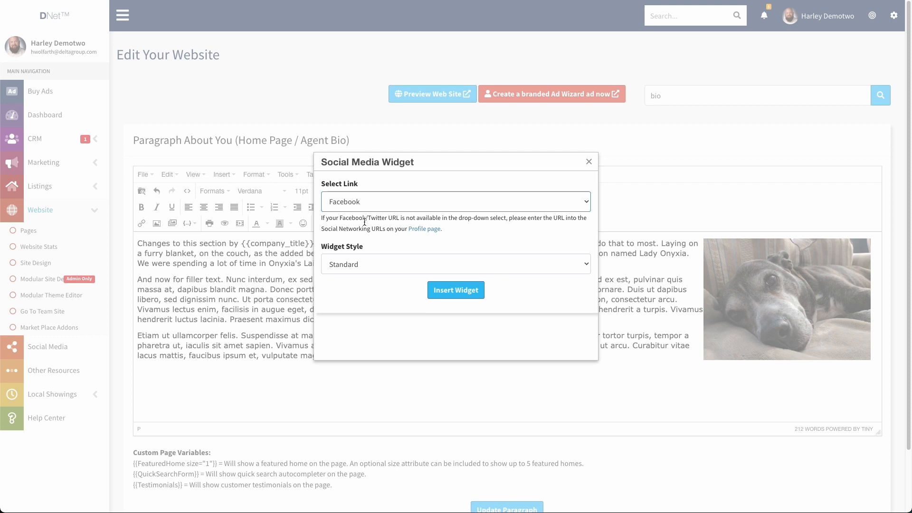
mouse_move(481, 227)
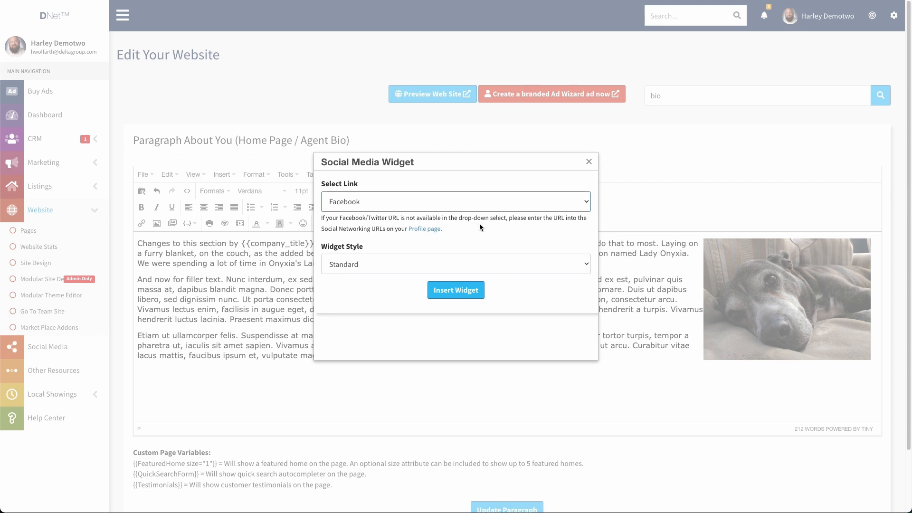
mouse_move(348, 227)
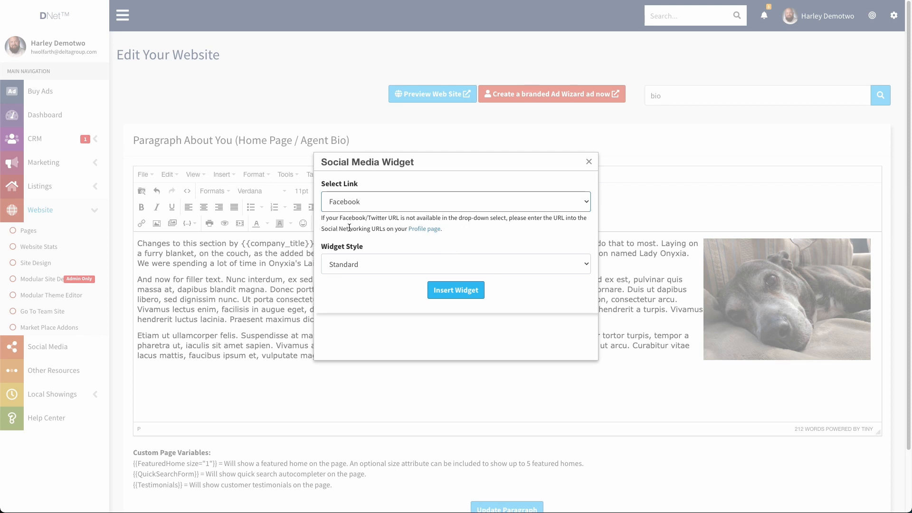
mouse_move(425, 229)
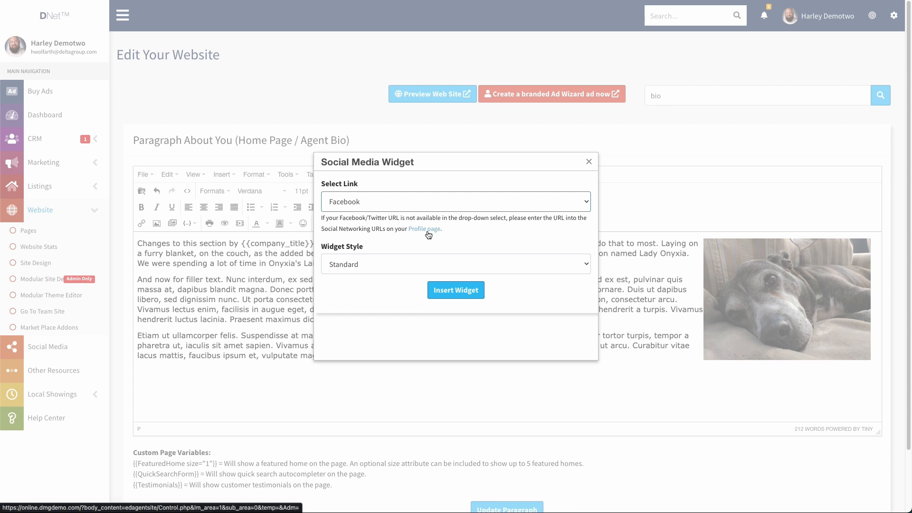
mouse_move(676, 123)
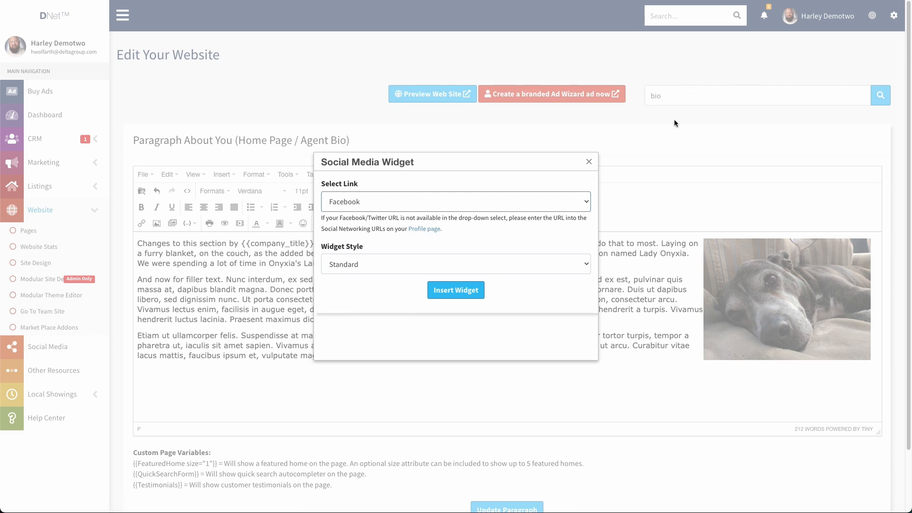
mouse_move(429, 229)
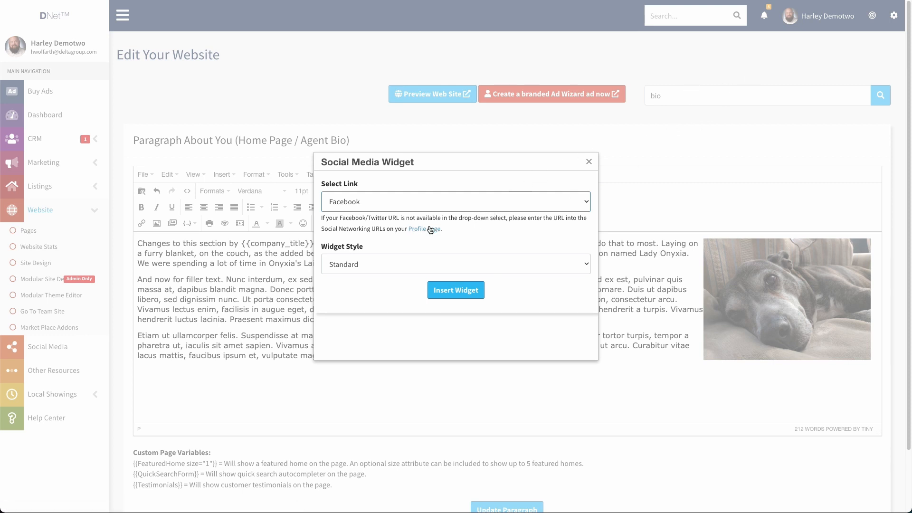
mouse_move(411, 239)
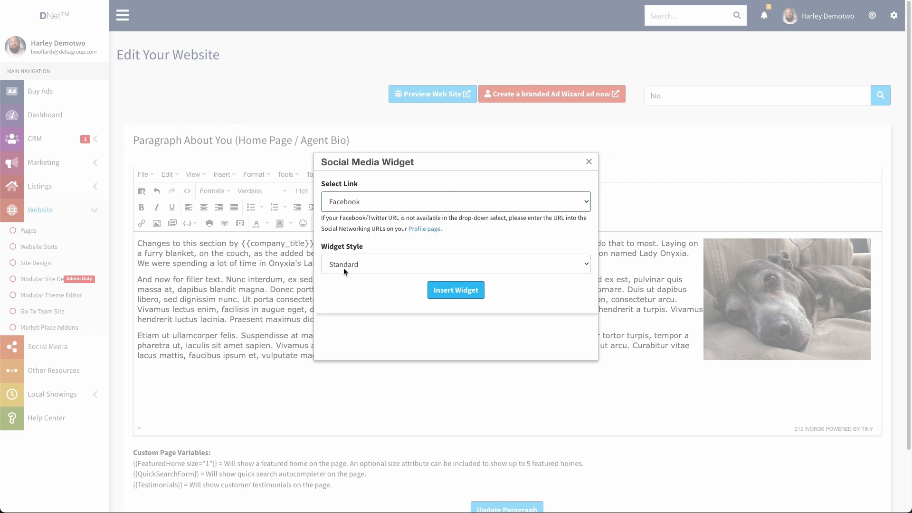
mouse_move(340, 261)
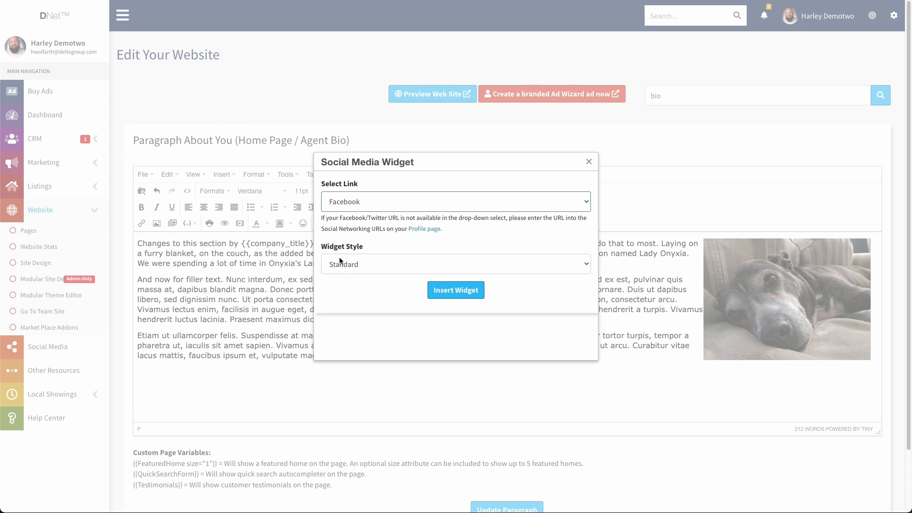
click(456, 289)
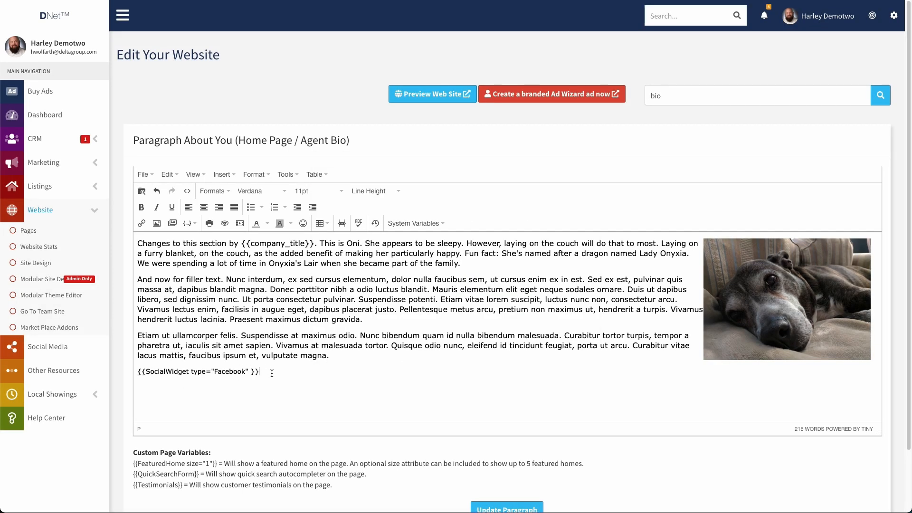
mouse_move(285, 386)
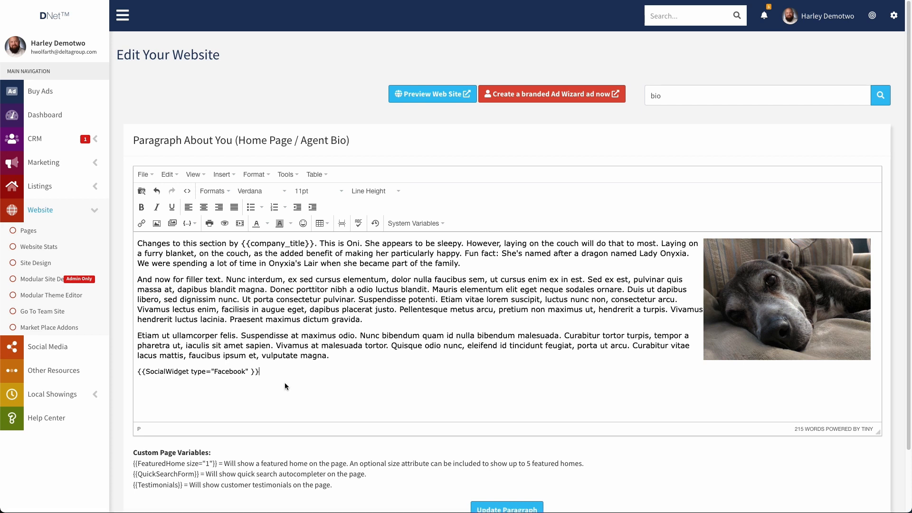
mouse_move(307, 385)
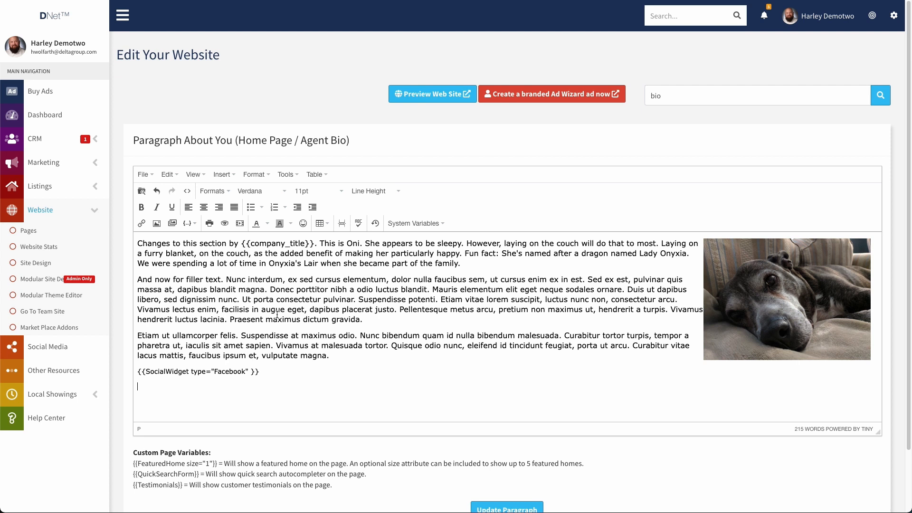
click(187, 223)
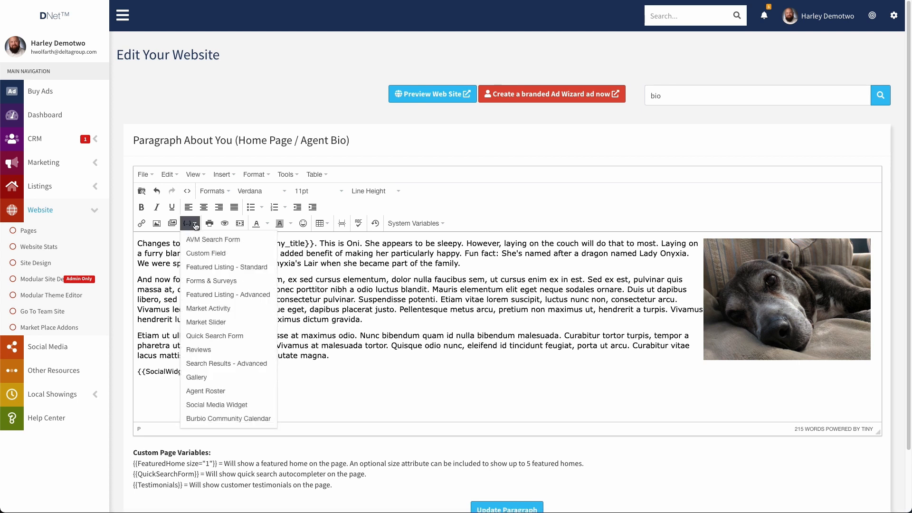
- Insert a Twitter widget in Advanced style, Dark theme, 500 wide by 550 high
click(217, 405)
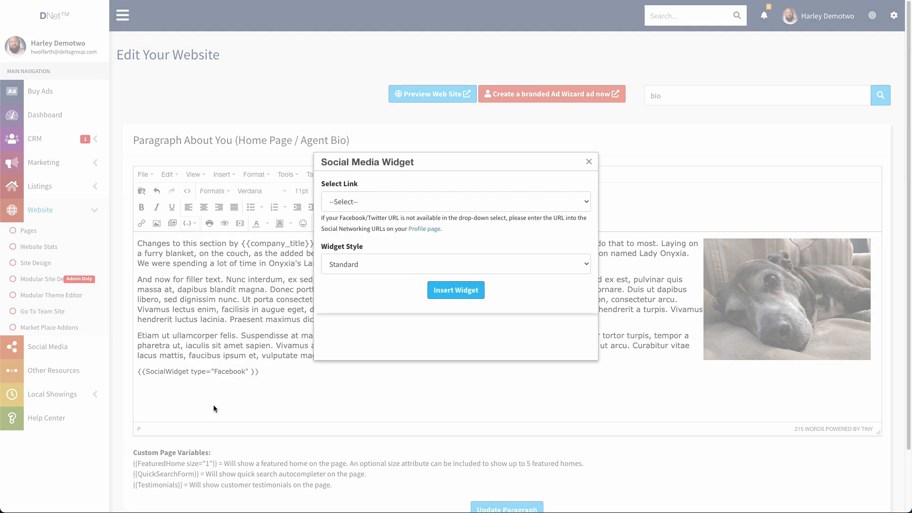
click(455, 201)
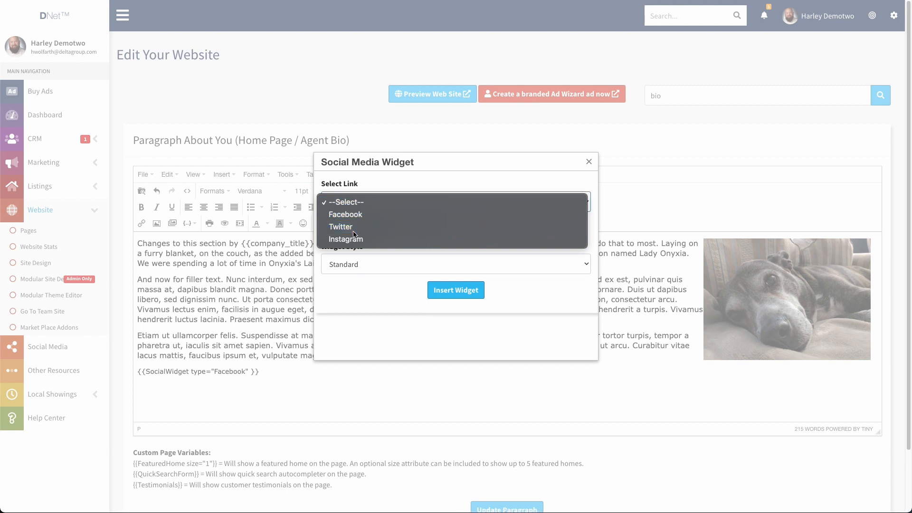
click(341, 227)
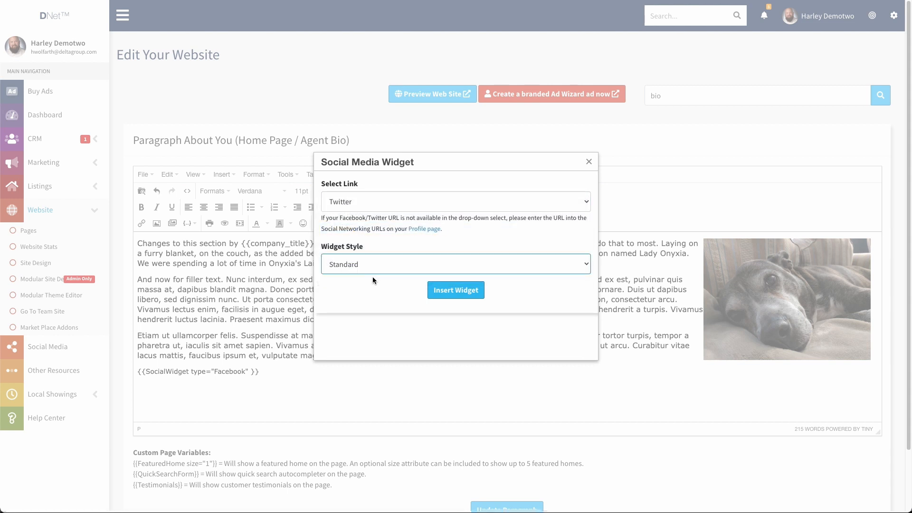
click(455, 264)
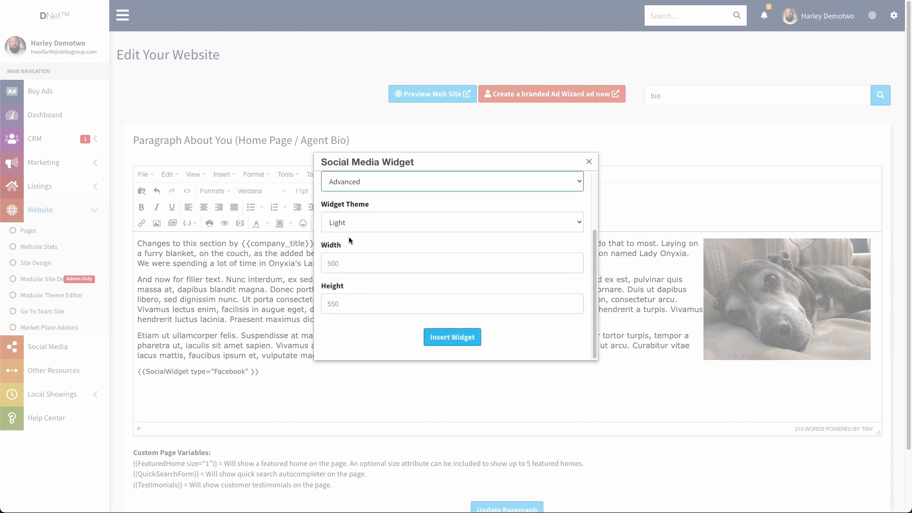
click(452, 222)
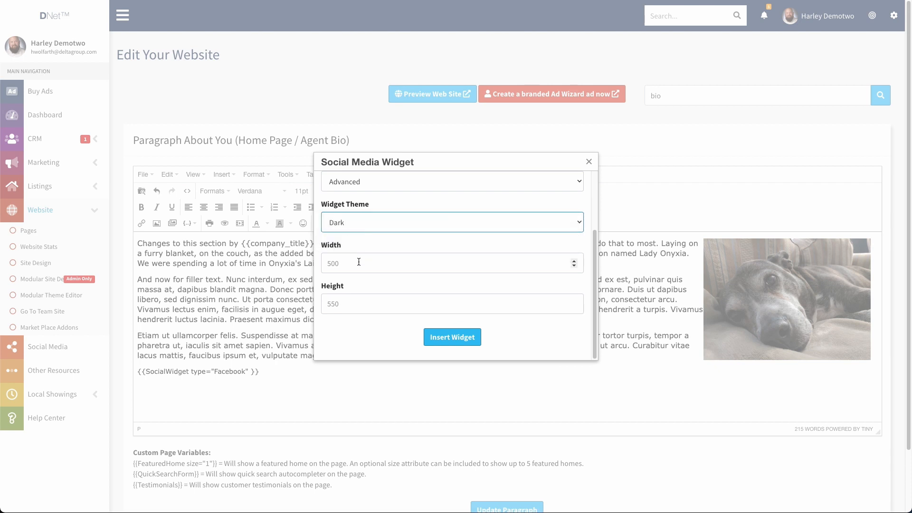
click(452, 263)
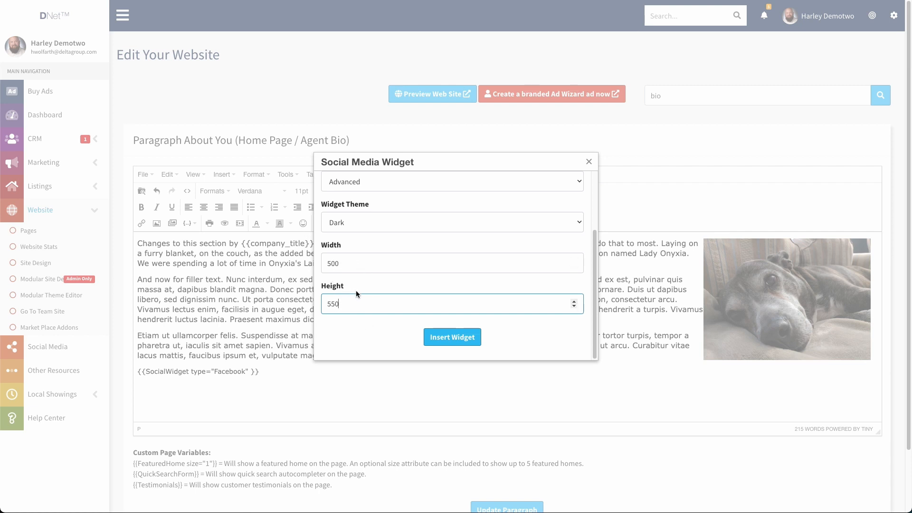
mouse_move(452, 337)
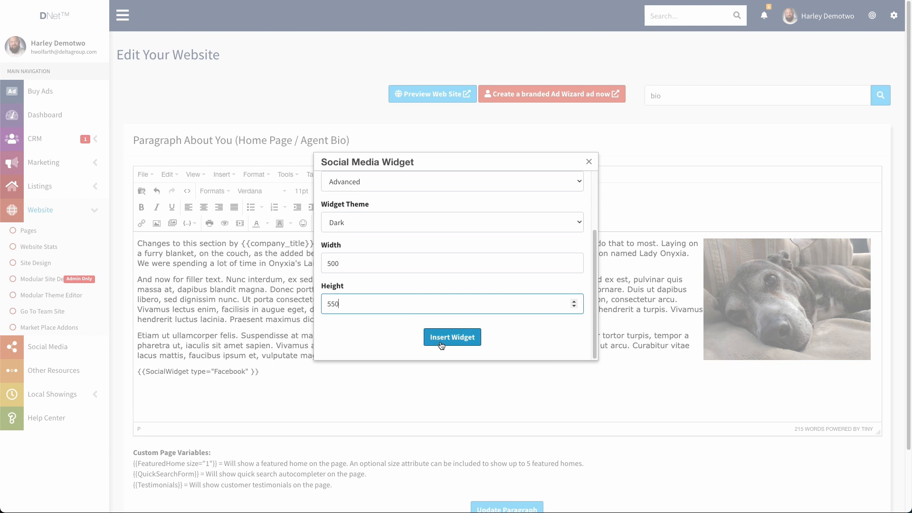
click(452, 336)
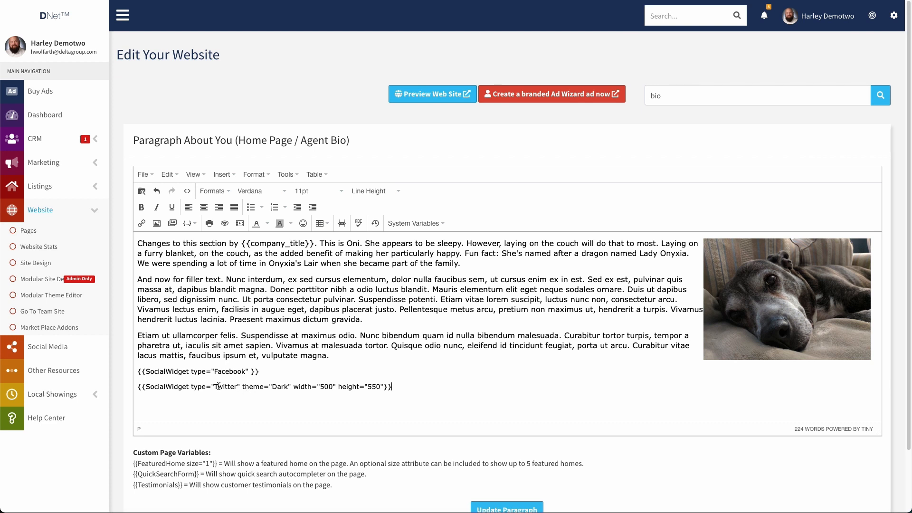
- Save the bio with Update Paragraph after checking the new Twitter shortcode
double_click(226, 386)
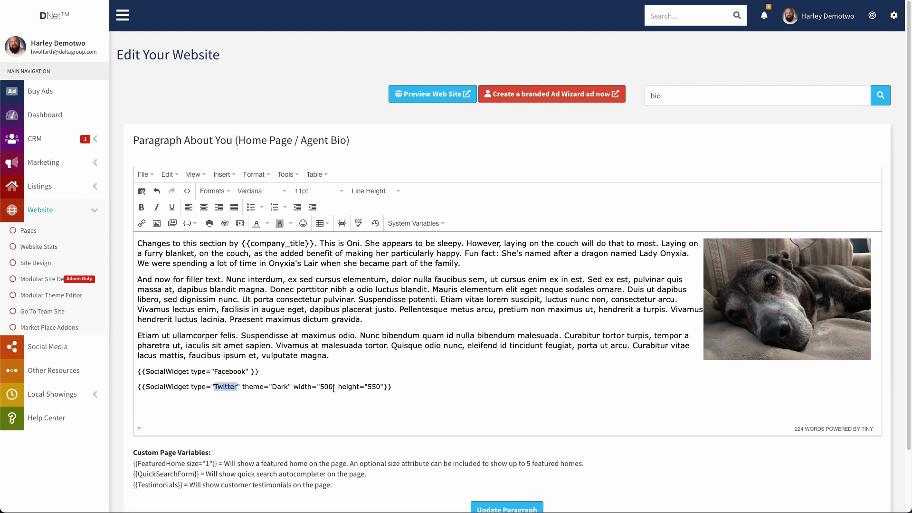
scroll(down, 3)
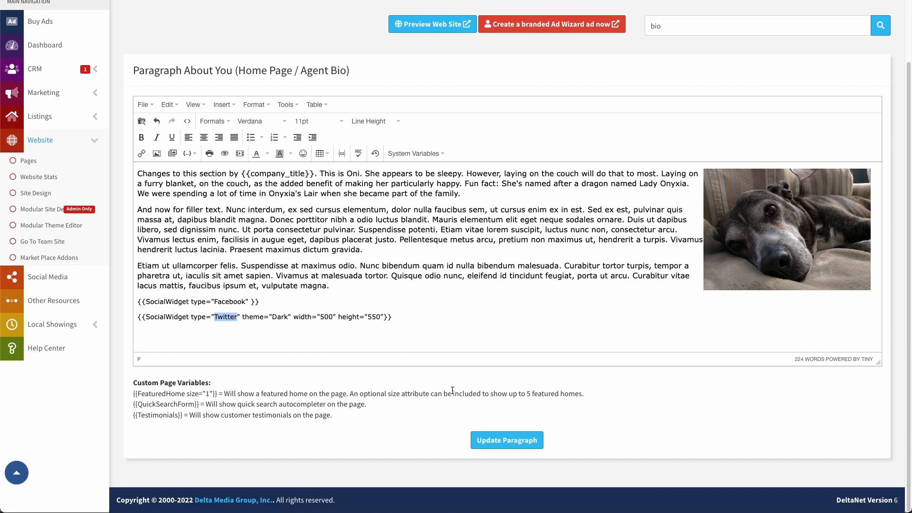
click(506, 440)
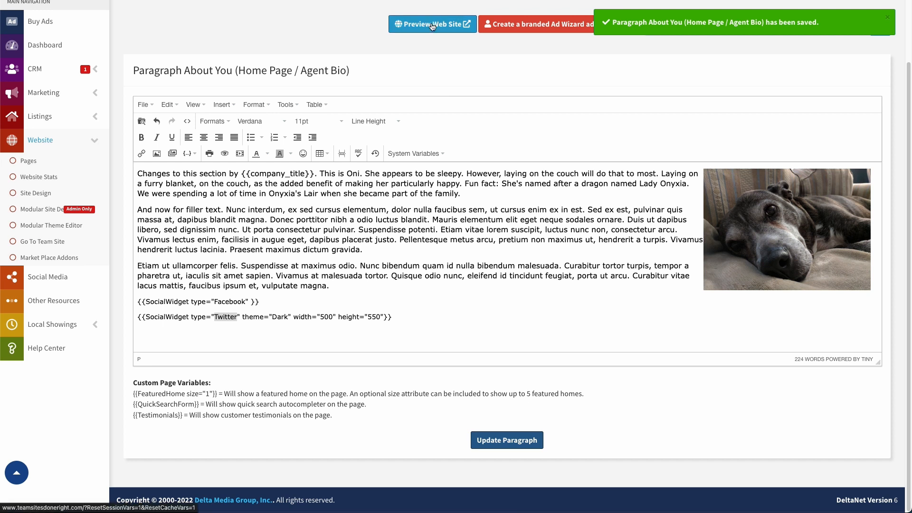
- Preview the website and scroll to the Welcome section with the updated bio excerpt
click(431, 24)
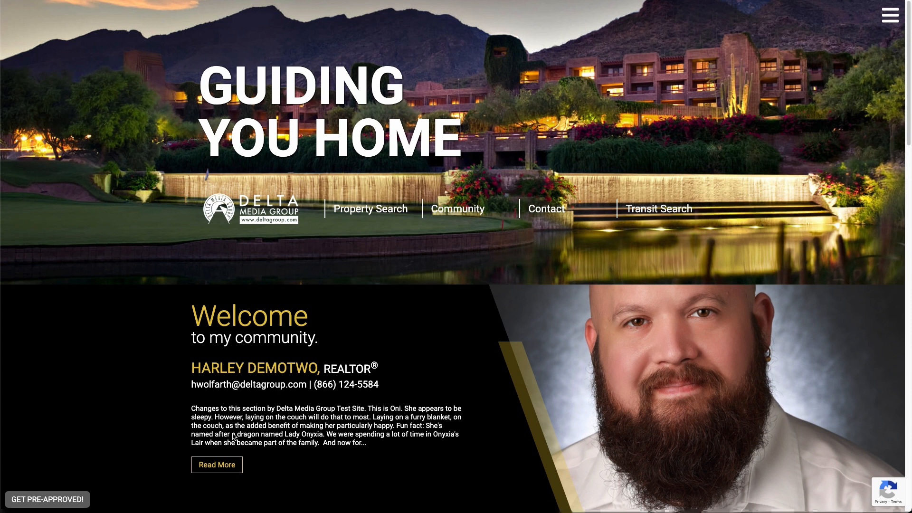
scroll(down, 3)
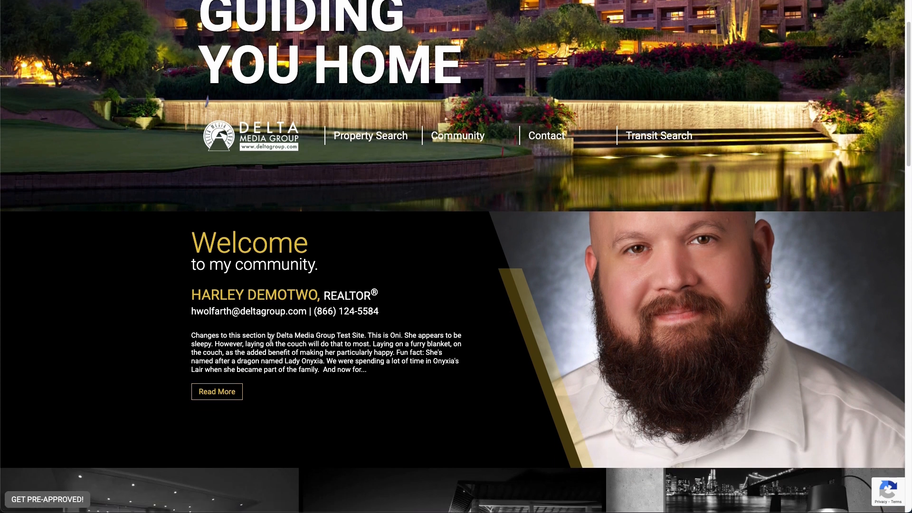
mouse_move(322, 374)
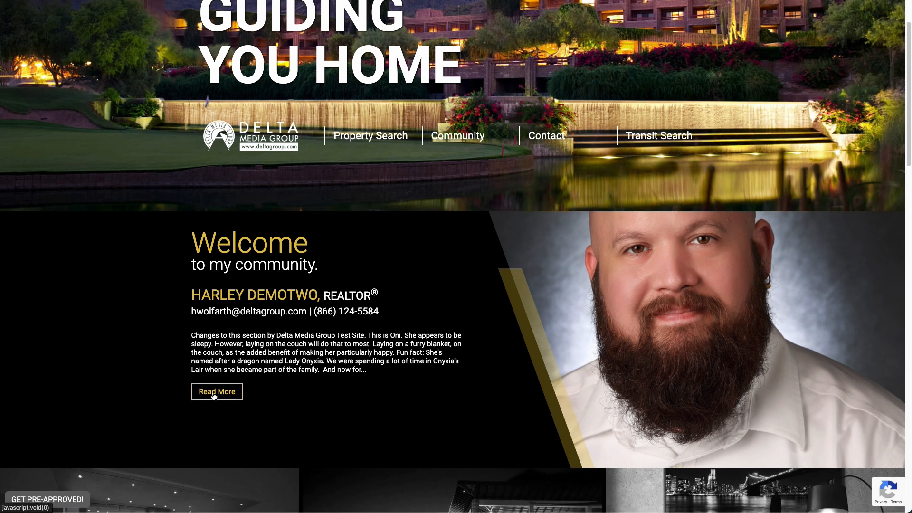
- Open Read More to view the full bio and scroll through the embedded Facebook feed
click(217, 392)
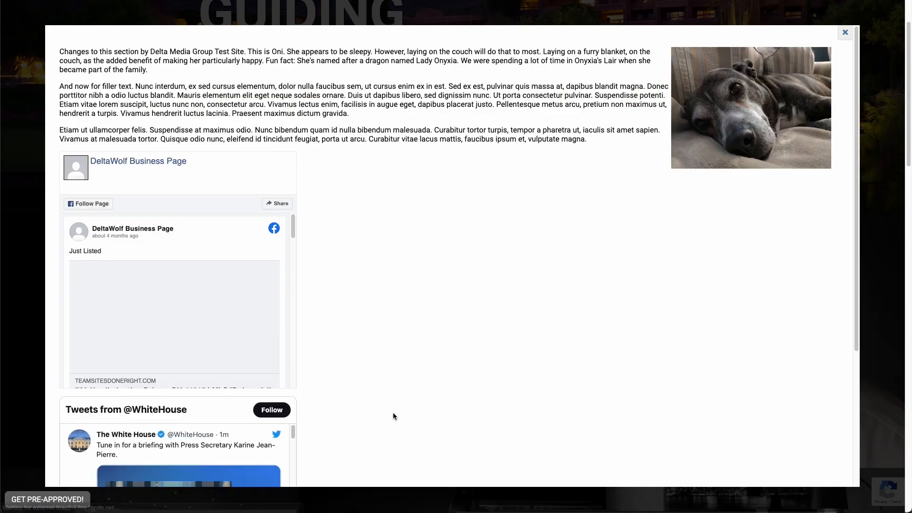
scroll(down, 3)
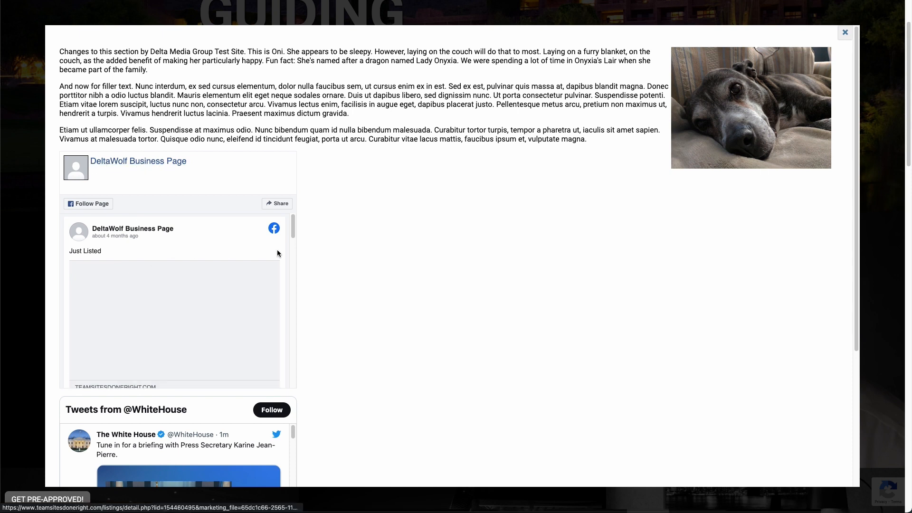
scroll(down, 3)
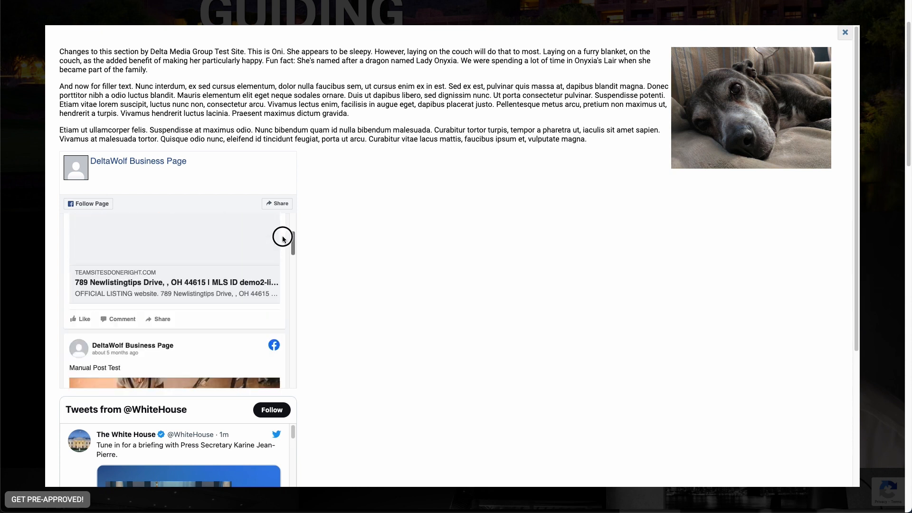
scroll(down, 3)
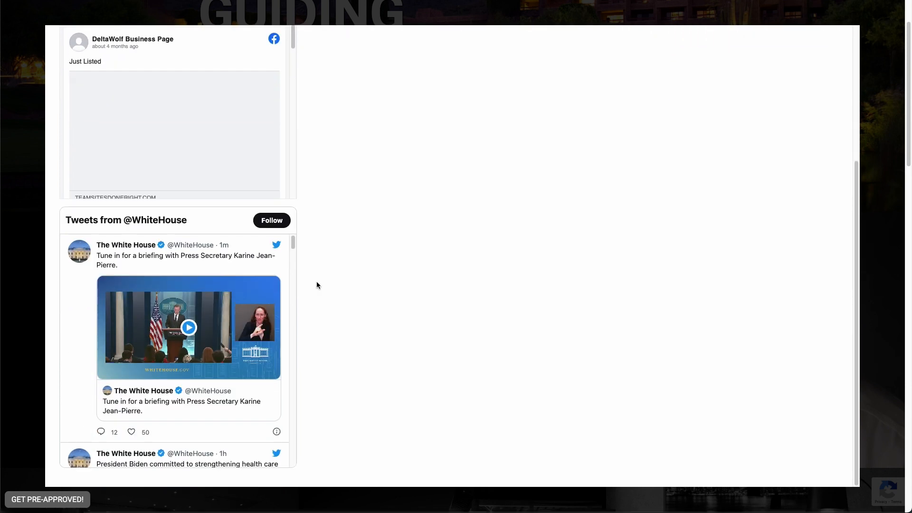
scroll(down, 3)
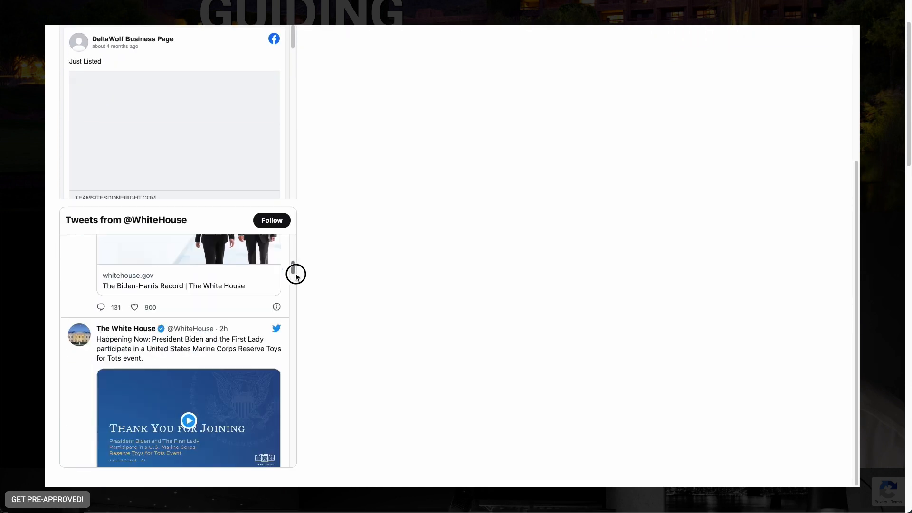
scroll(down, 3)
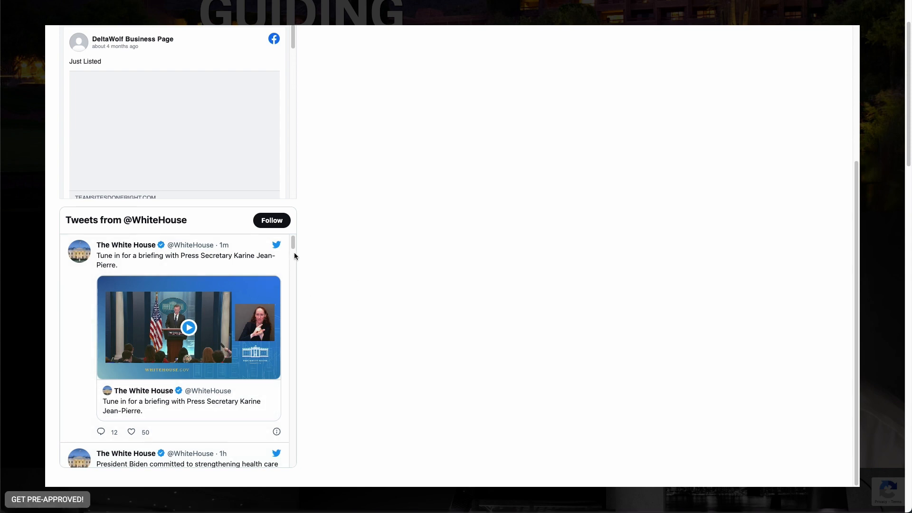
mouse_move(443, 292)
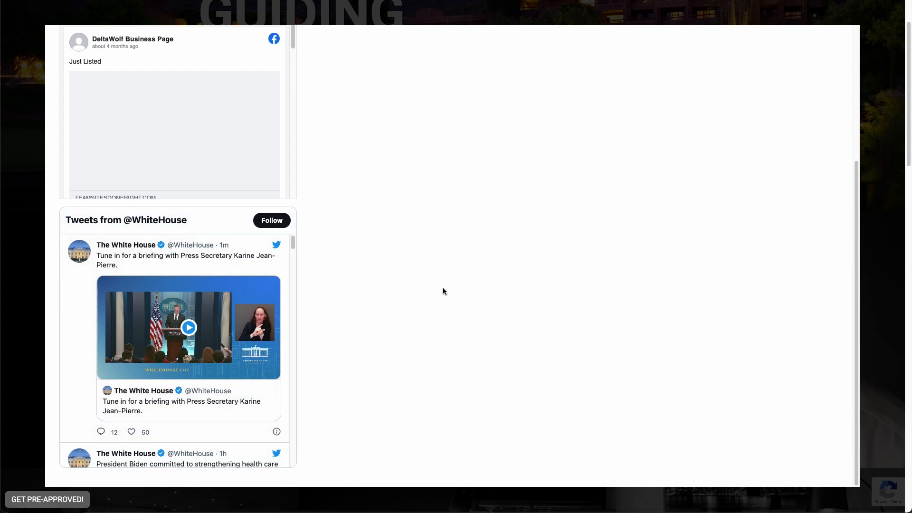
mouse_move(168, 273)
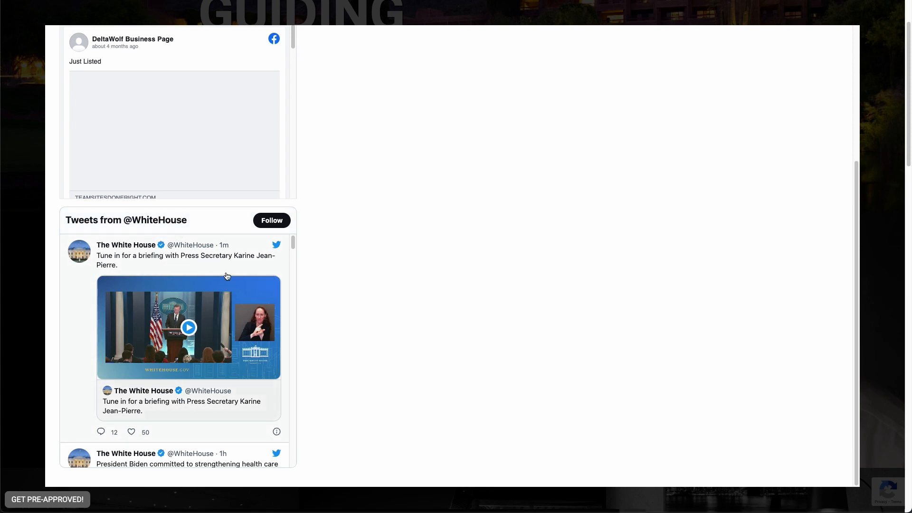
mouse_move(196, 157)
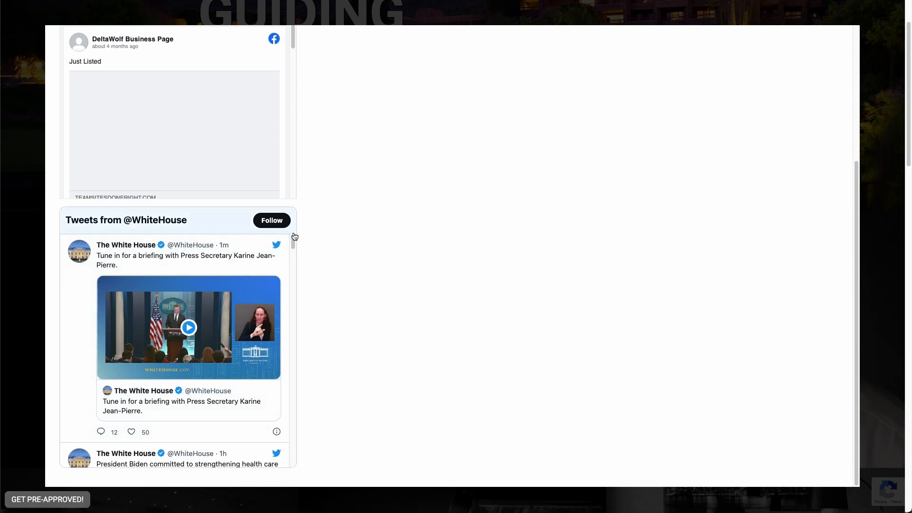
mouse_move(504, 259)
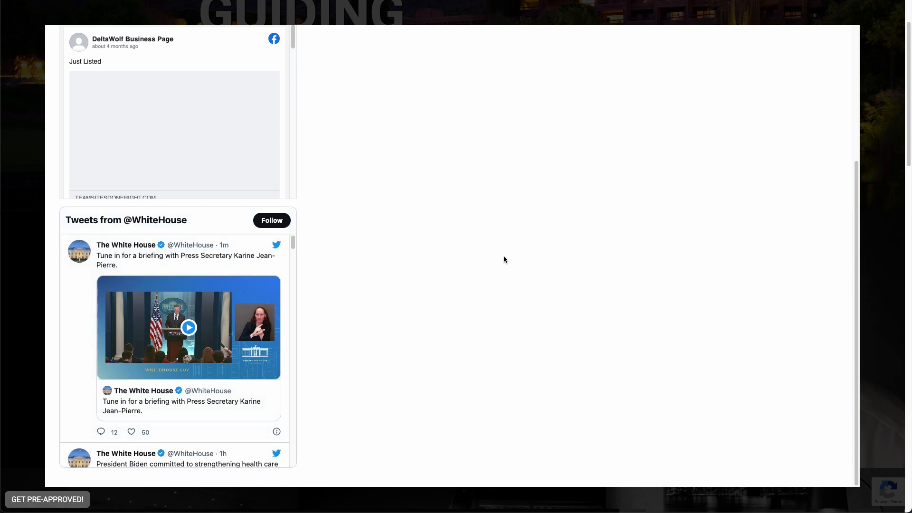
mouse_move(334, 282)
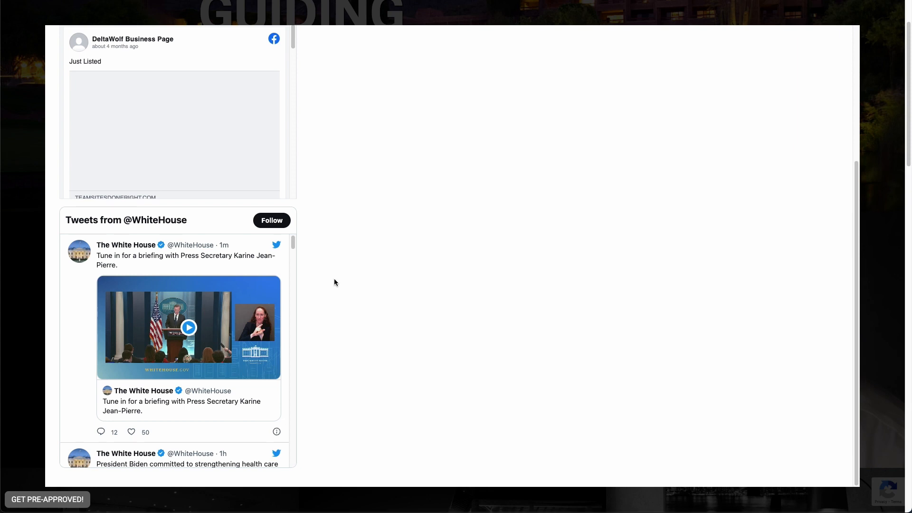
mouse_move(362, 325)
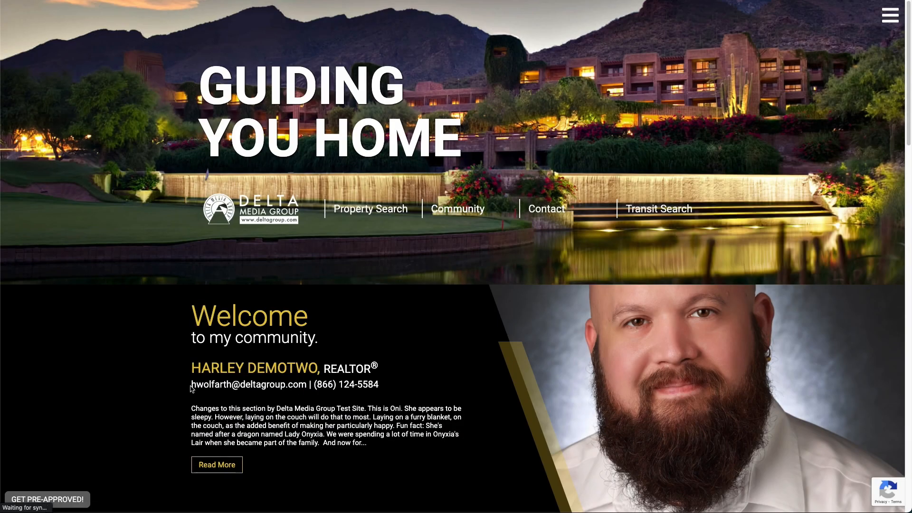
scroll(down, 3)
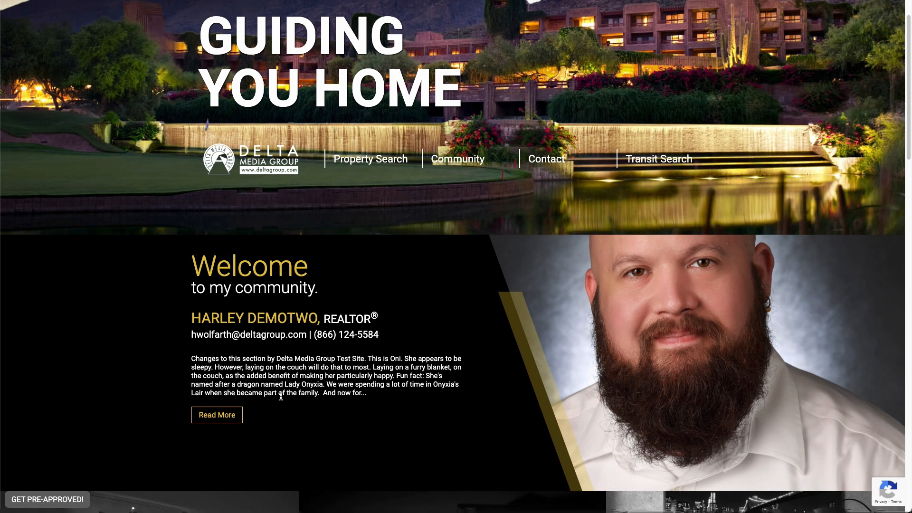
mouse_move(294, 423)
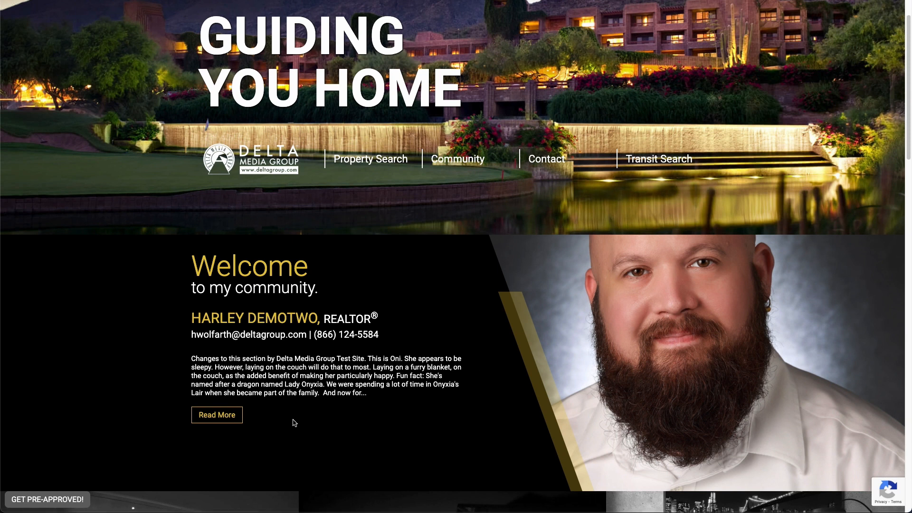
mouse_move(400, 346)
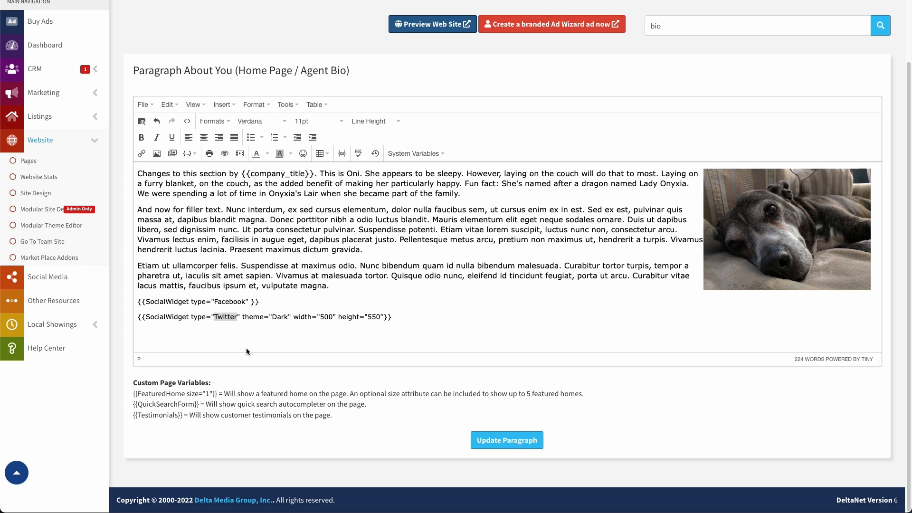
mouse_move(250, 321)
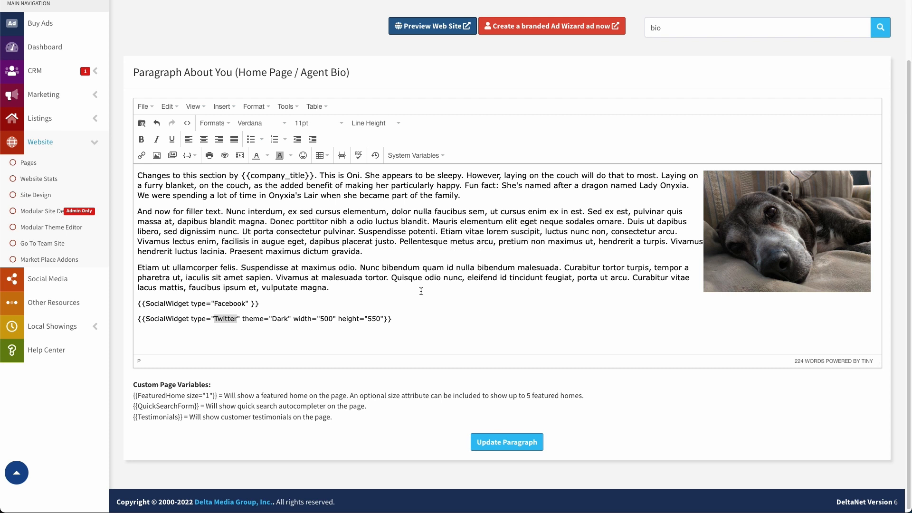
mouse_move(605, 270)
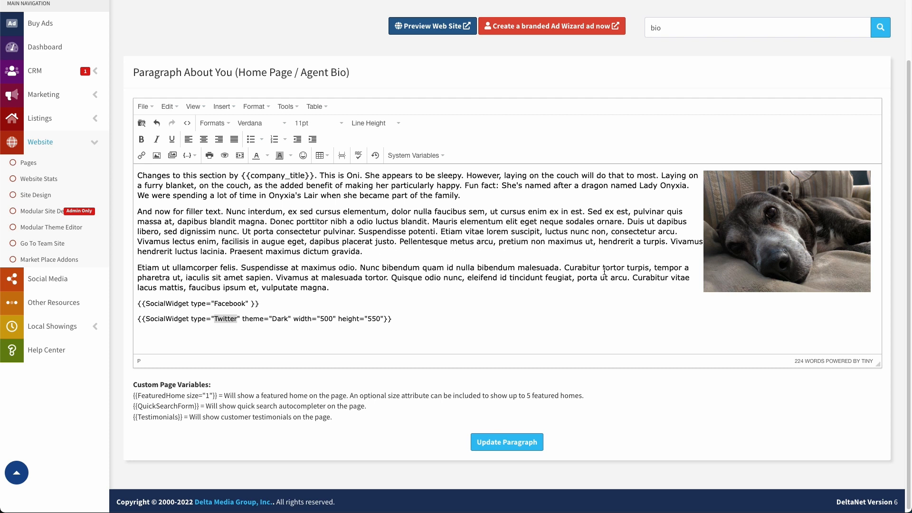
mouse_move(557, 295)
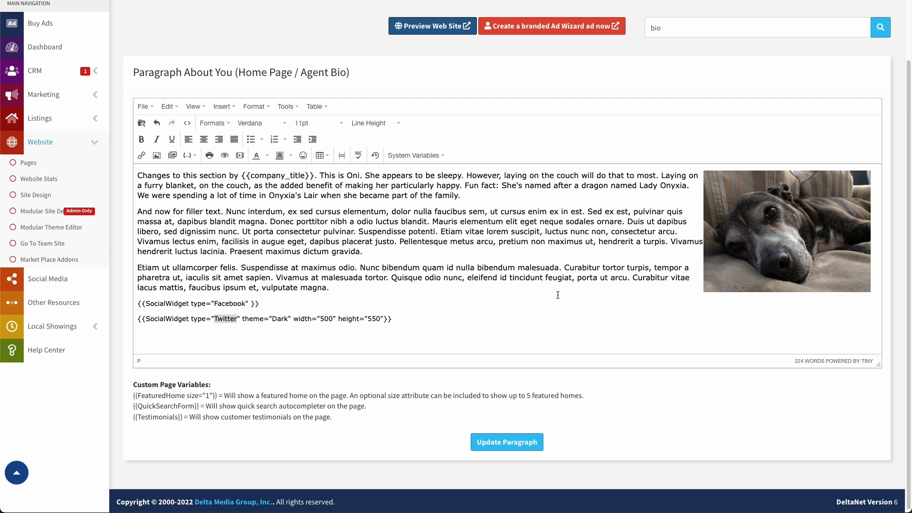
mouse_move(507, 297)
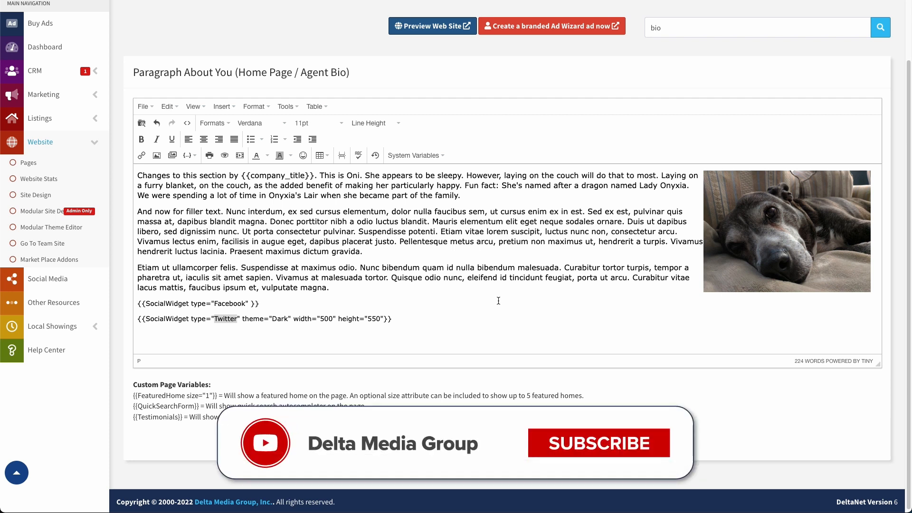
click(598, 442)
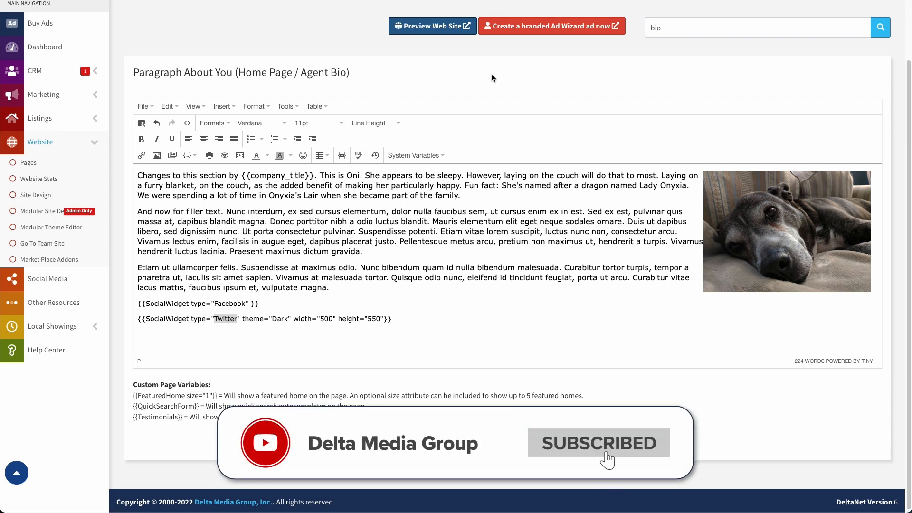